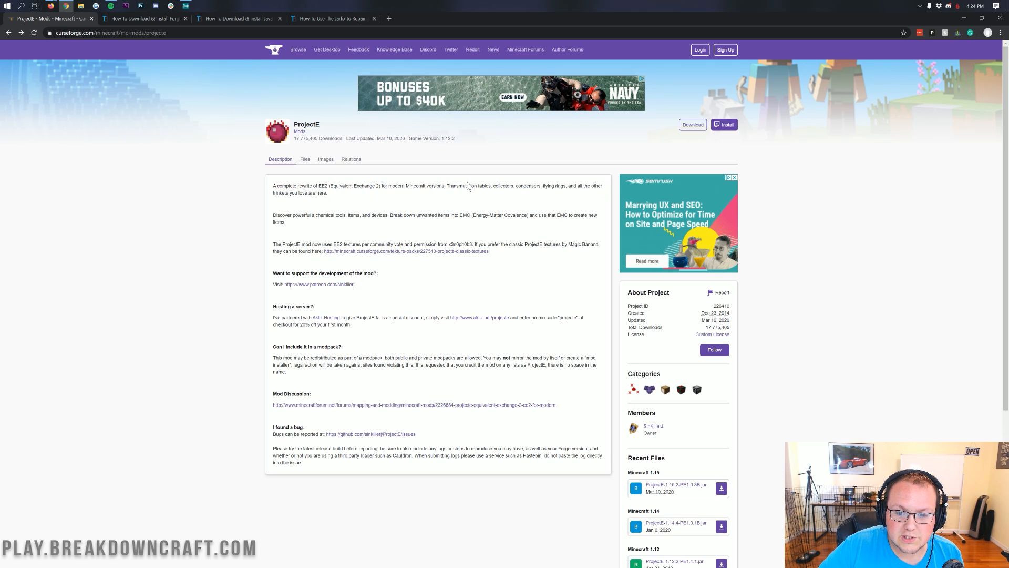
Download the ProjectE jar for Minecraft 1.15 from Recent Files and keep it past the warning
double_click(505, 186)
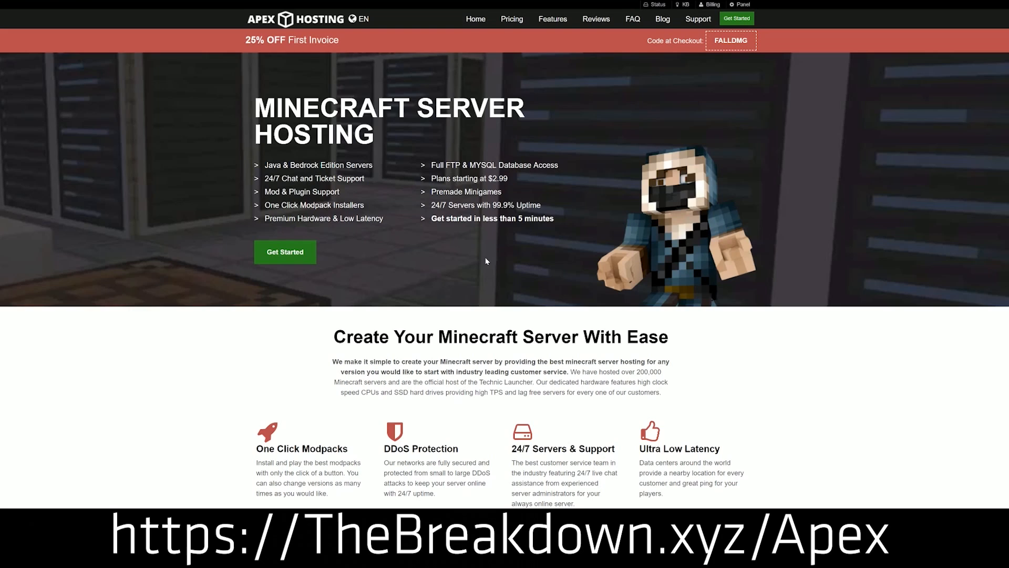
mouse_move(476, 81)
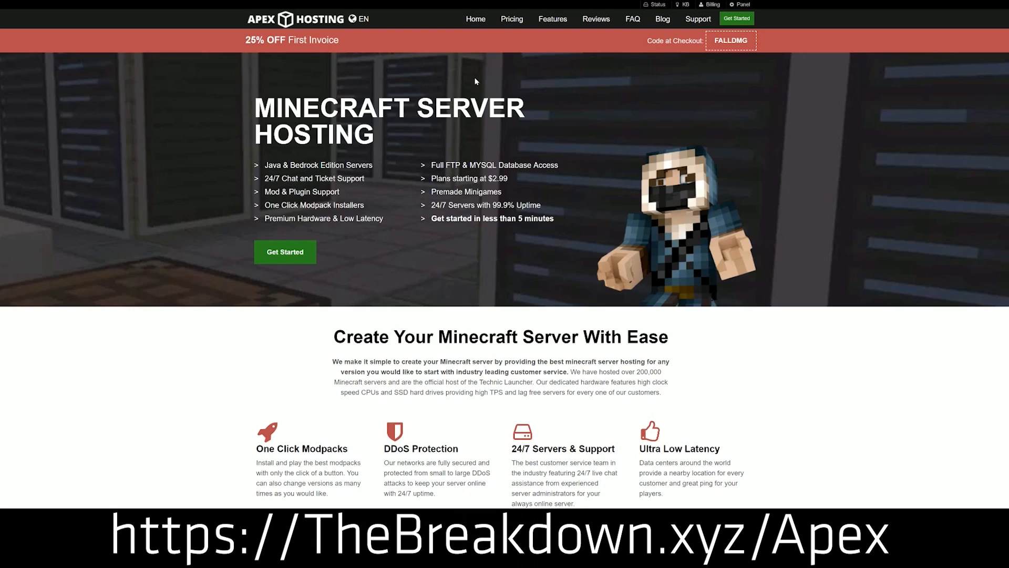
mouse_move(285, 252)
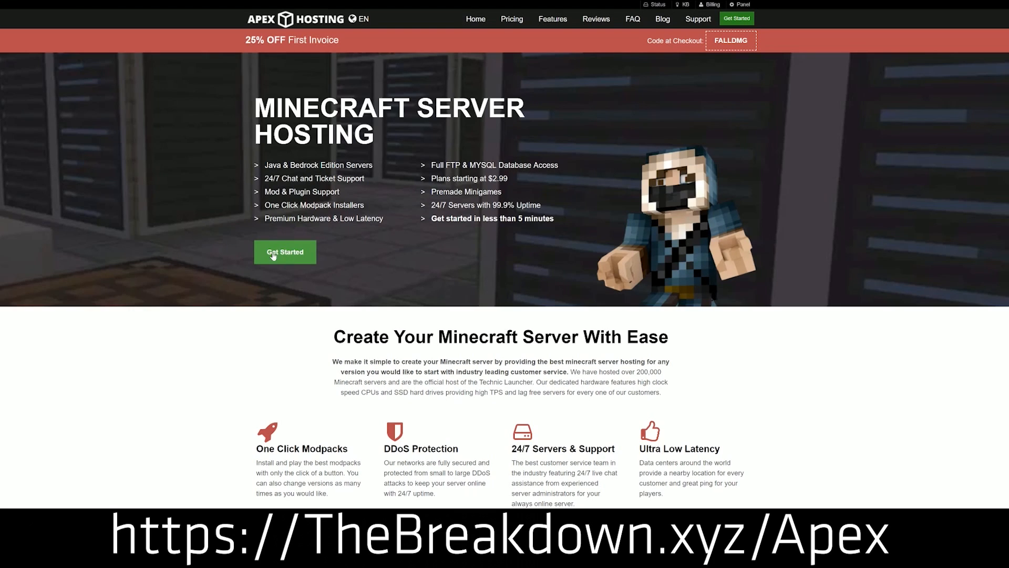
scroll("down", 3)
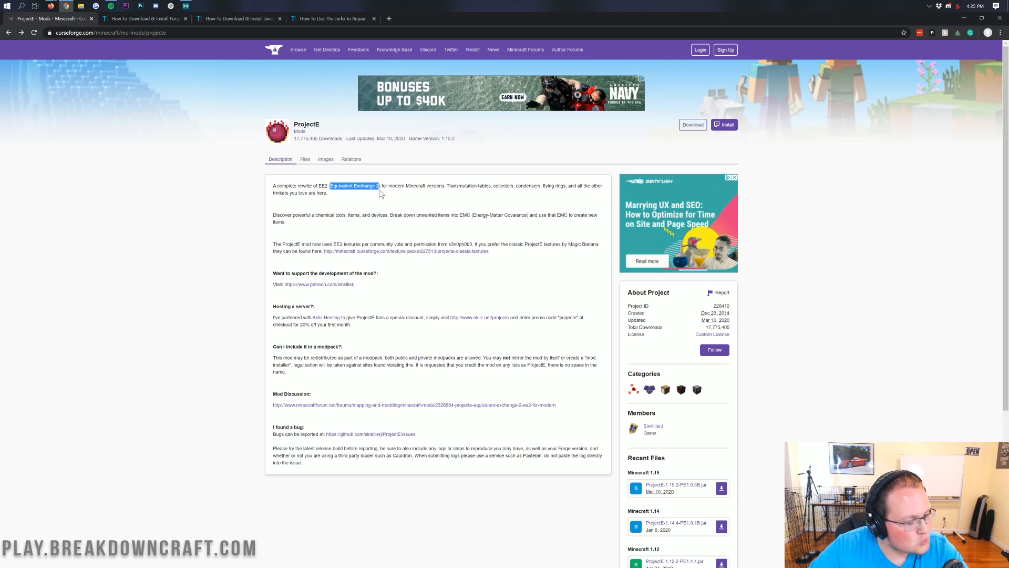
left_click(339, 130)
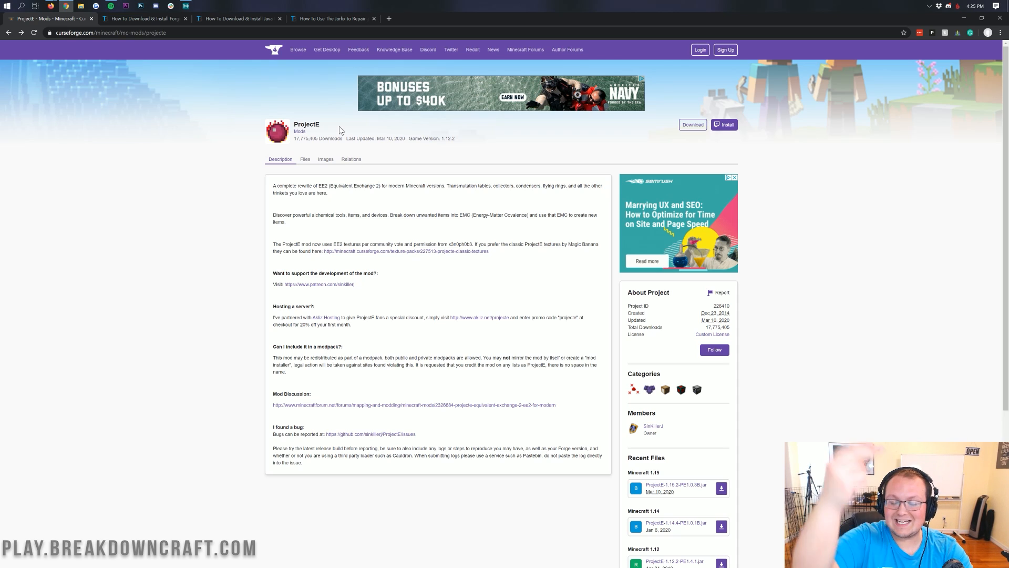
mouse_move(410, 118)
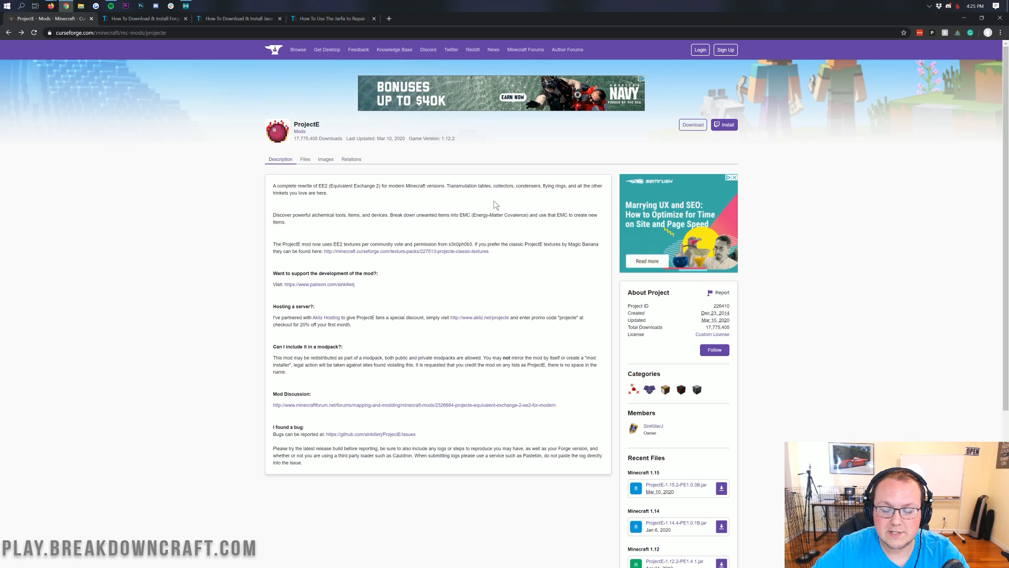
scroll("down", 3)
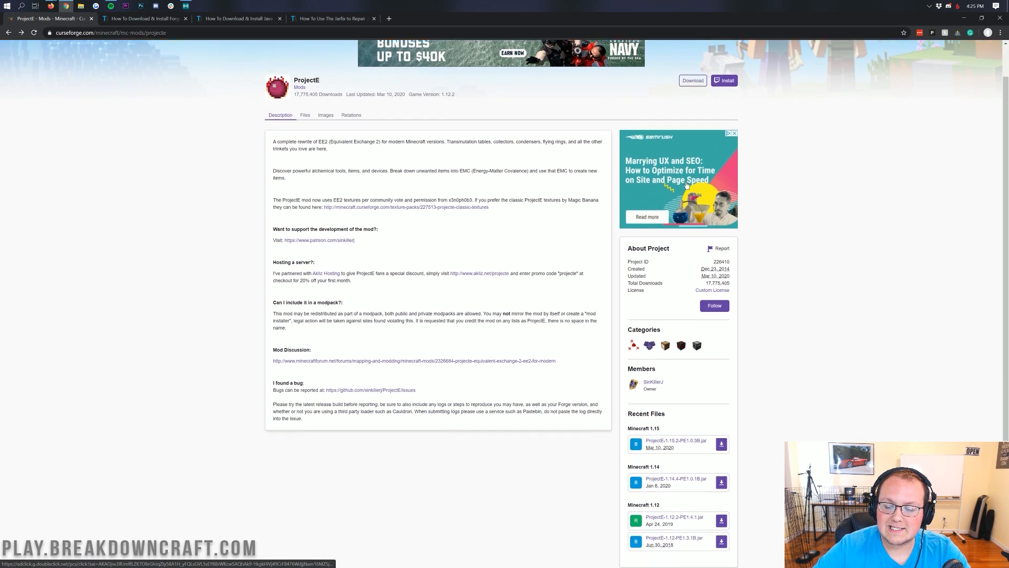
scroll("down", 3)
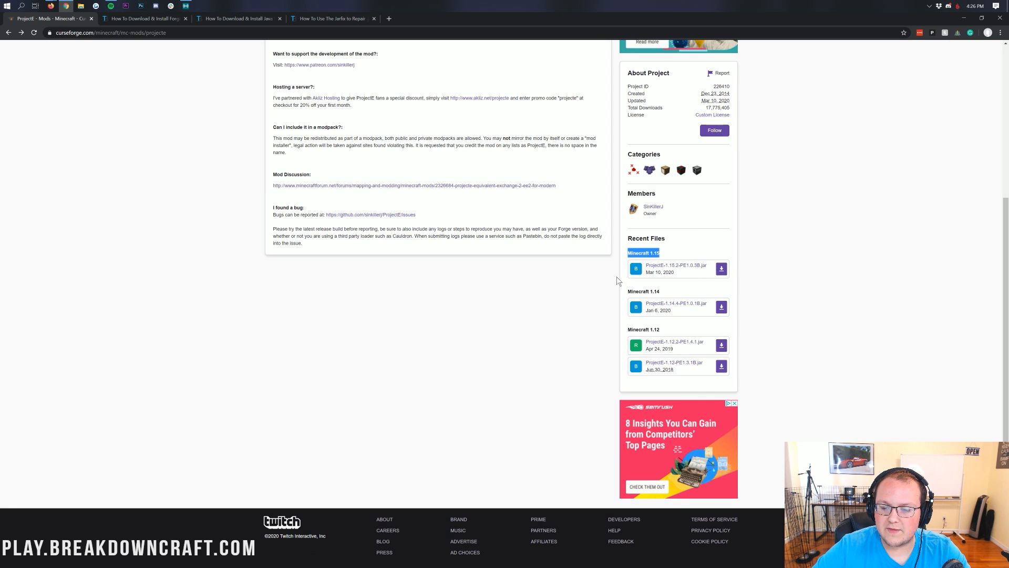
mouse_move(669, 268)
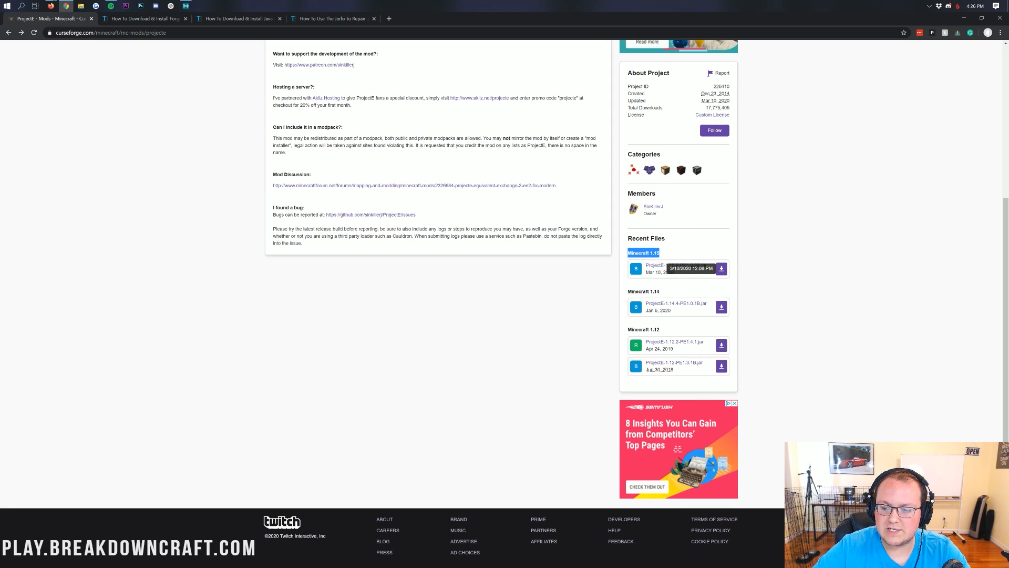
mouse_move(676, 265)
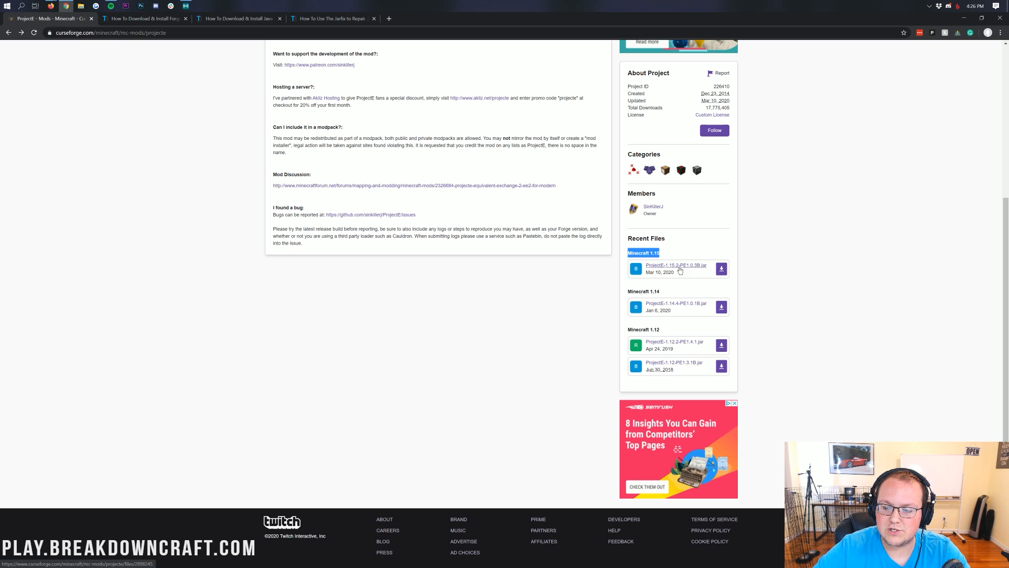
left_click(721, 269)
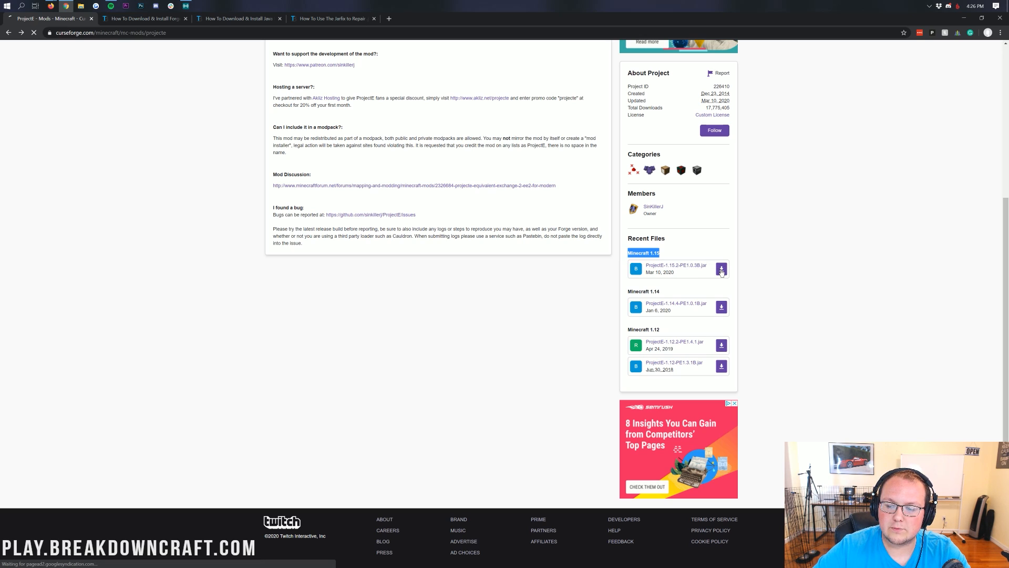
left_click(721, 269)
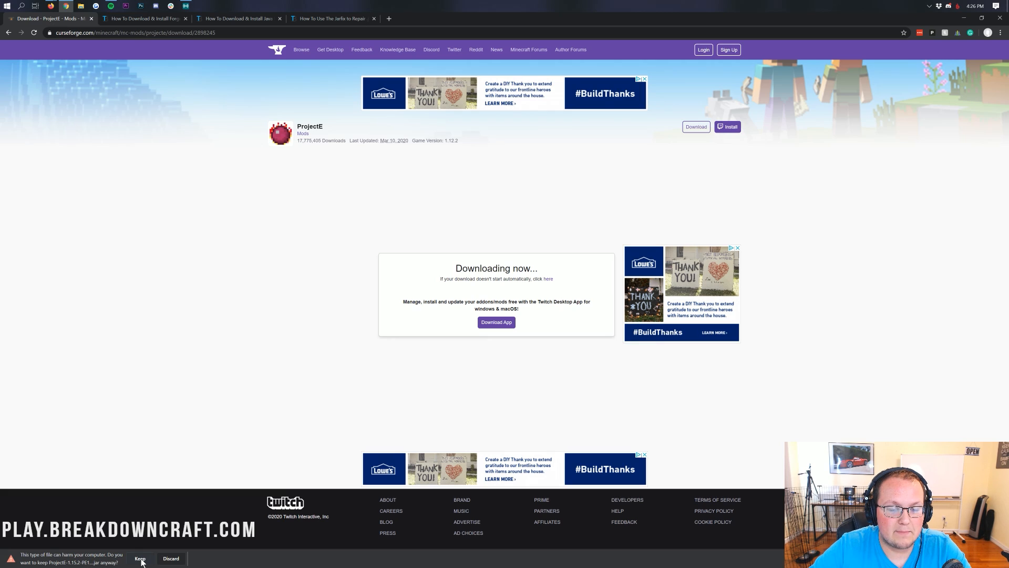
left_click(141, 558)
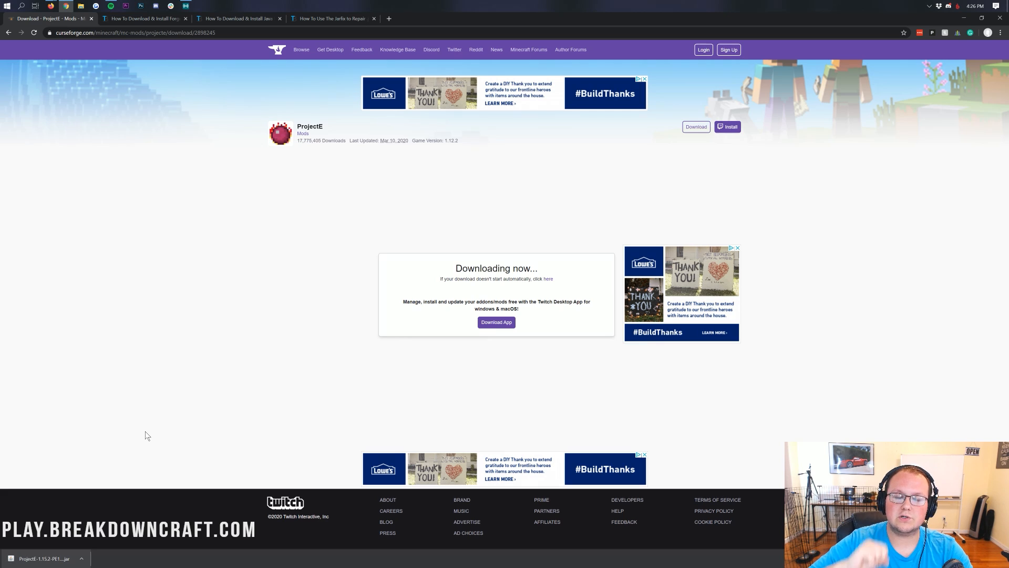
mouse_move(149, 417)
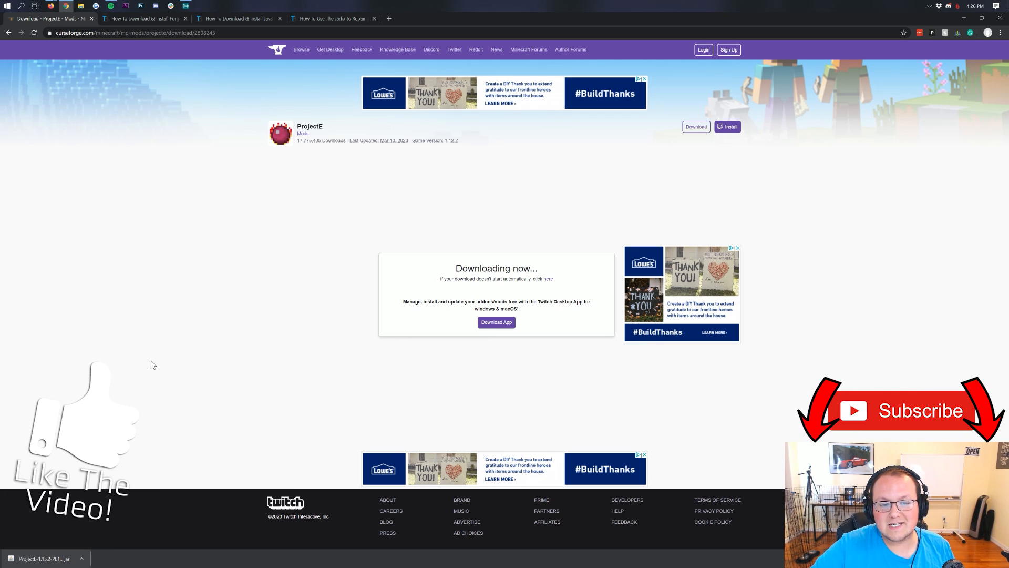
Follow the Forge guide's Download Forge link to the Forge 1.15.2 downloads page
left_click(145, 18)
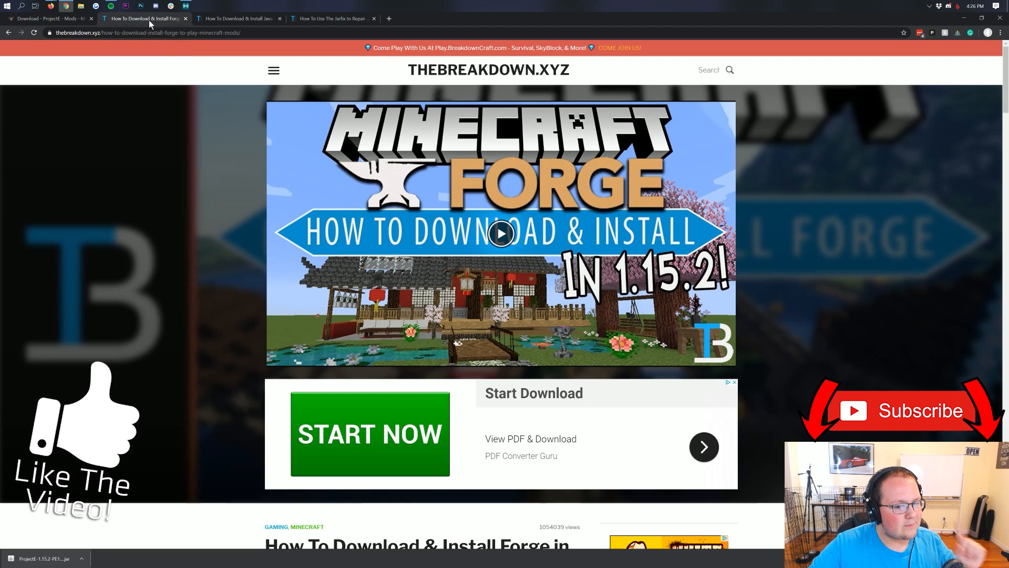
mouse_move(154, 204)
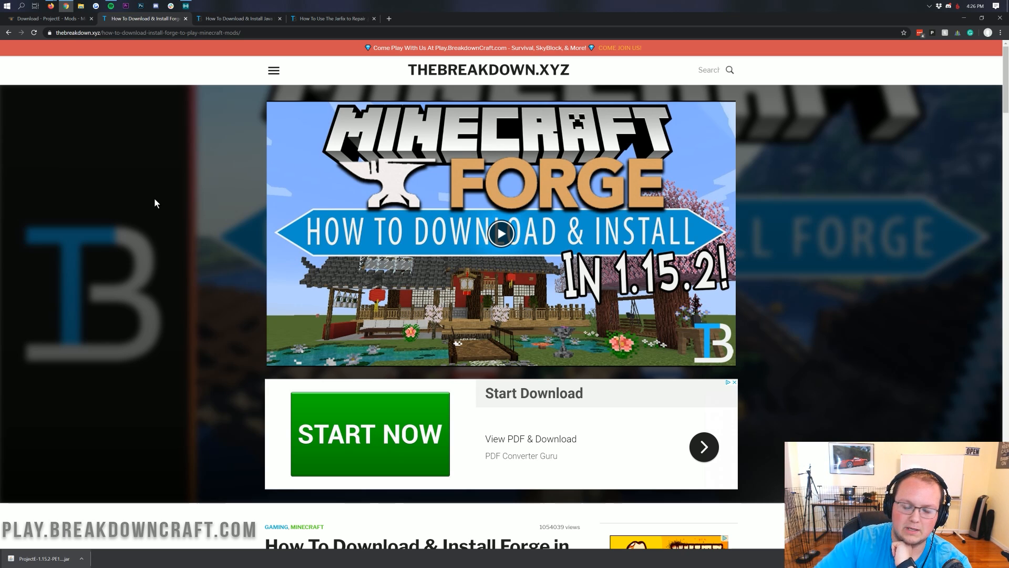
scroll("down", 3)
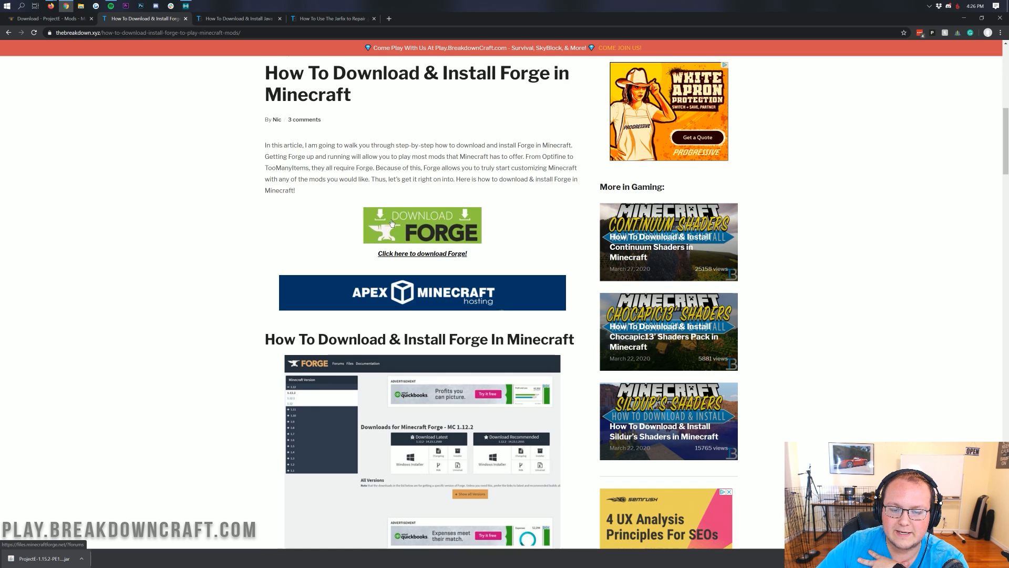
left_click(422, 253)
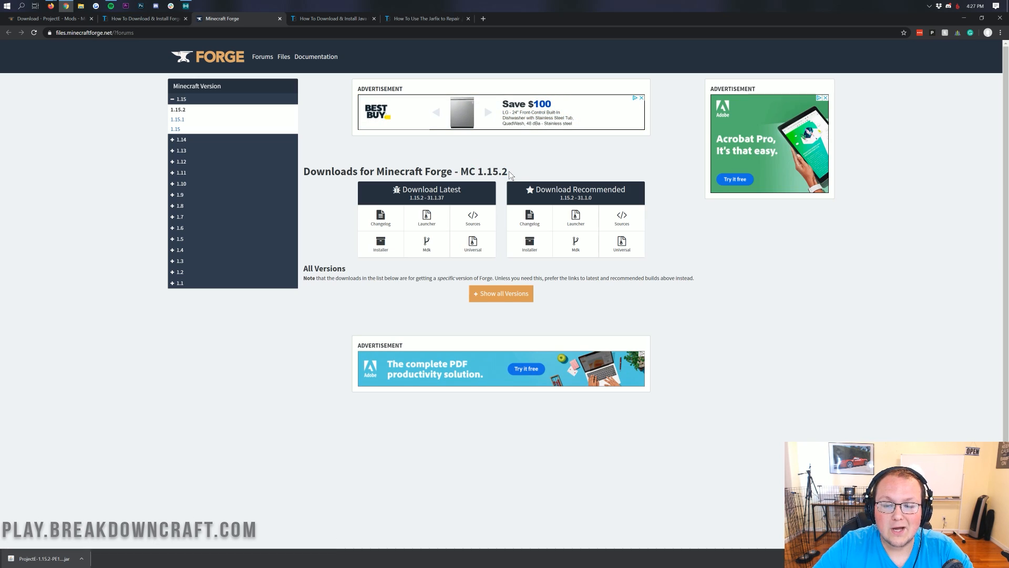
Expand Minecraft 1.15 in the sidebar and request the latest 1.15.2 Forge installer
left_click(181, 98)
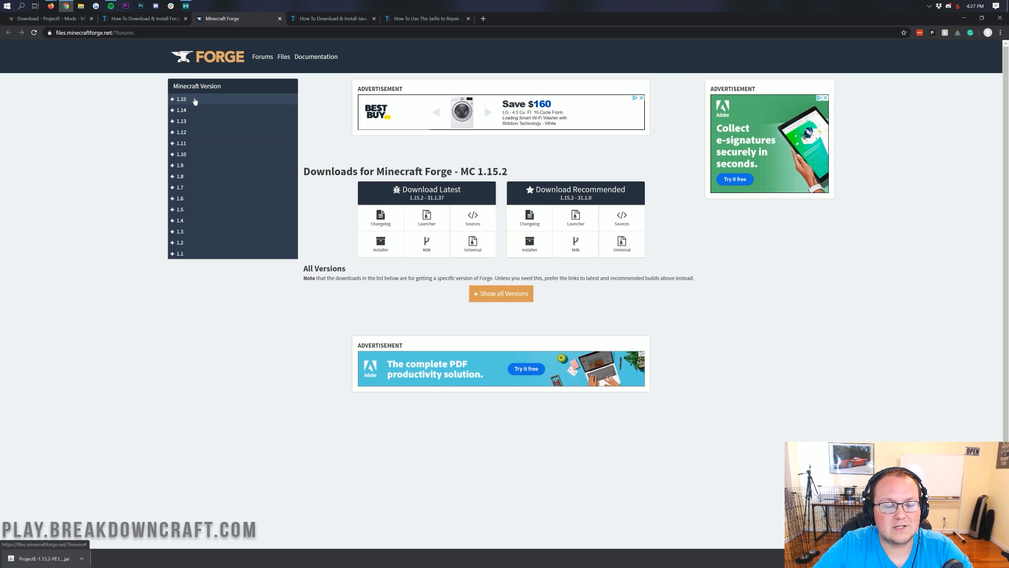
left_click(180, 98)
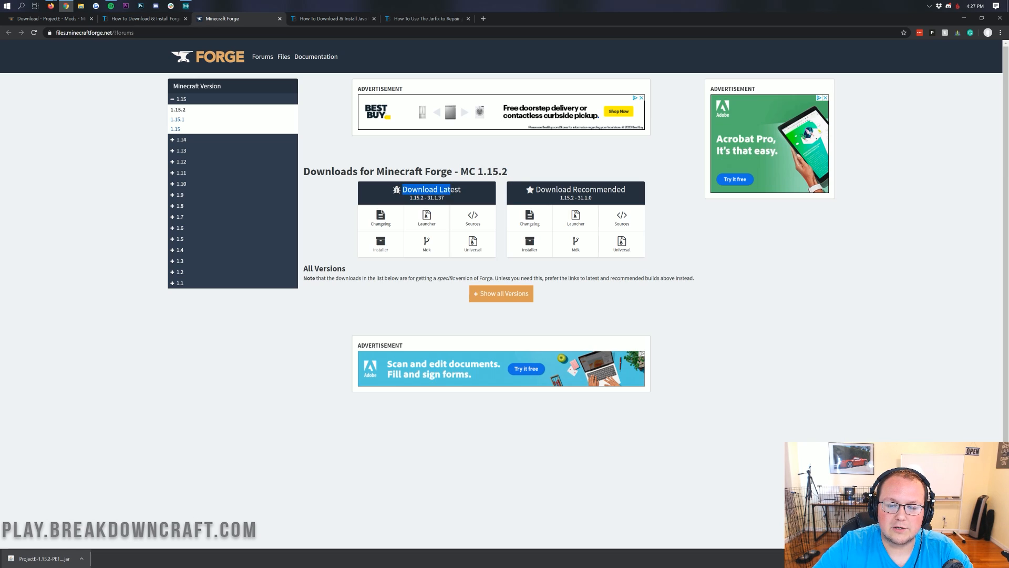
mouse_move(380, 243)
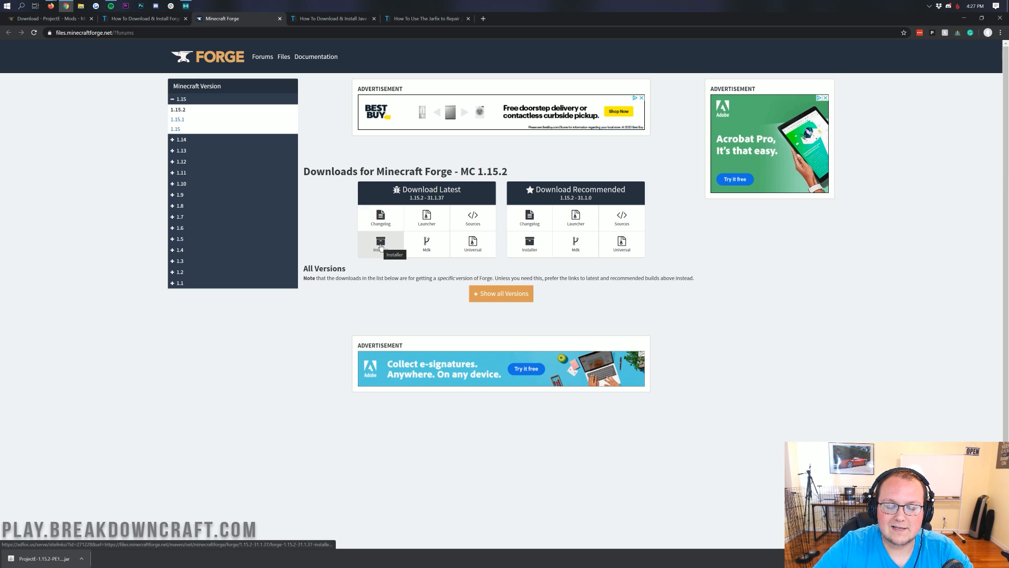
left_click(380, 244)
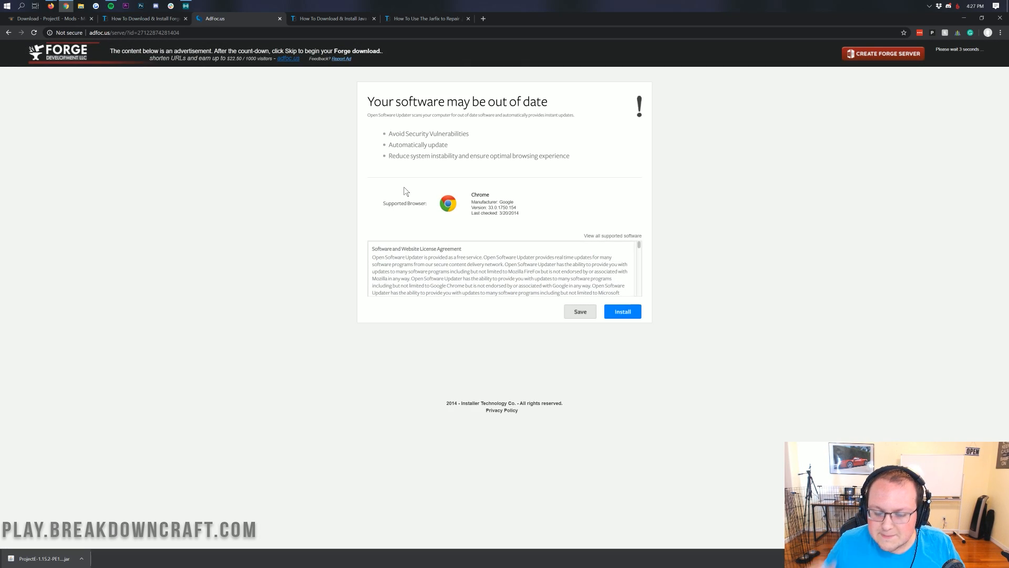
Skip the adfoc.us ad and keep the Forge installer despite the harmful-file warning
left_click(622, 311)
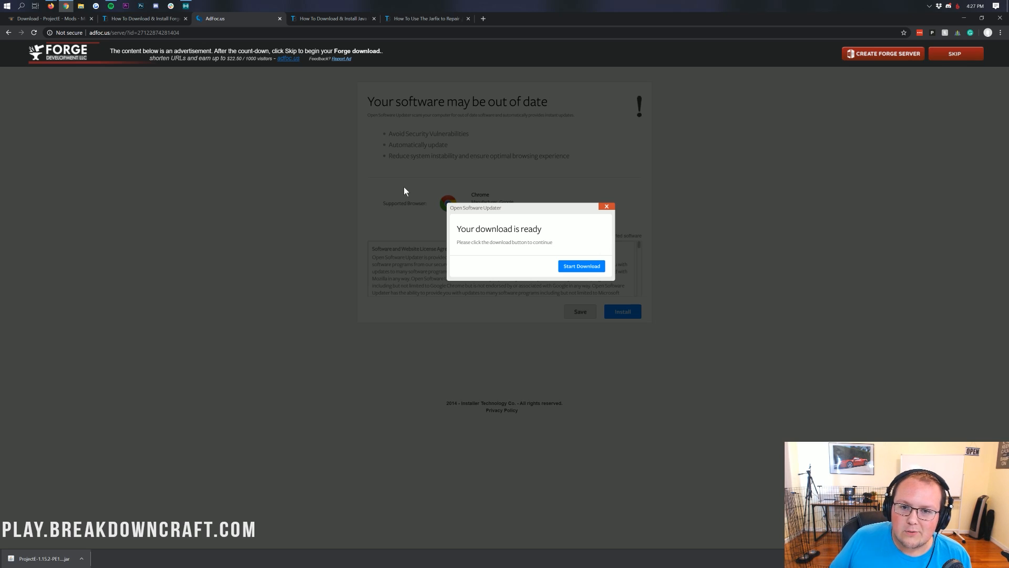
mouse_move(955, 52)
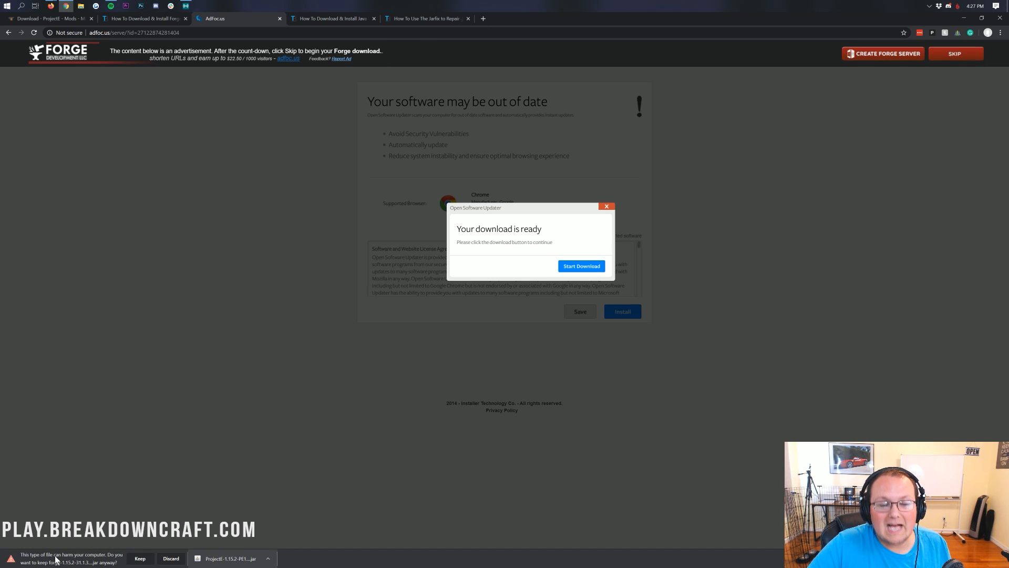
left_click(140, 558)
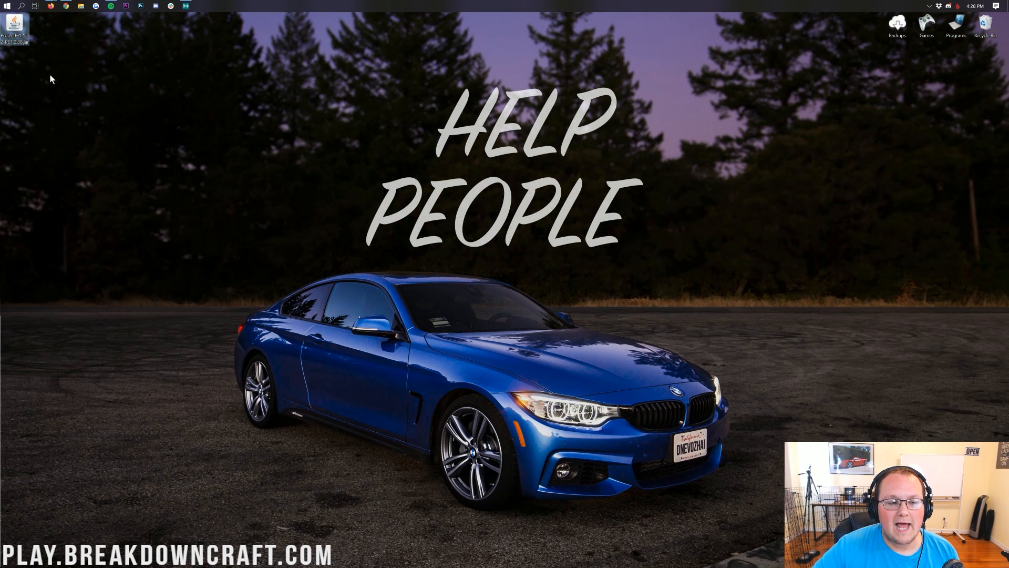
Move the Forge installer and ProjectE jar from Downloads onto the desktop, then close Explorer
left_click_drag(14, 31, 232, 77)
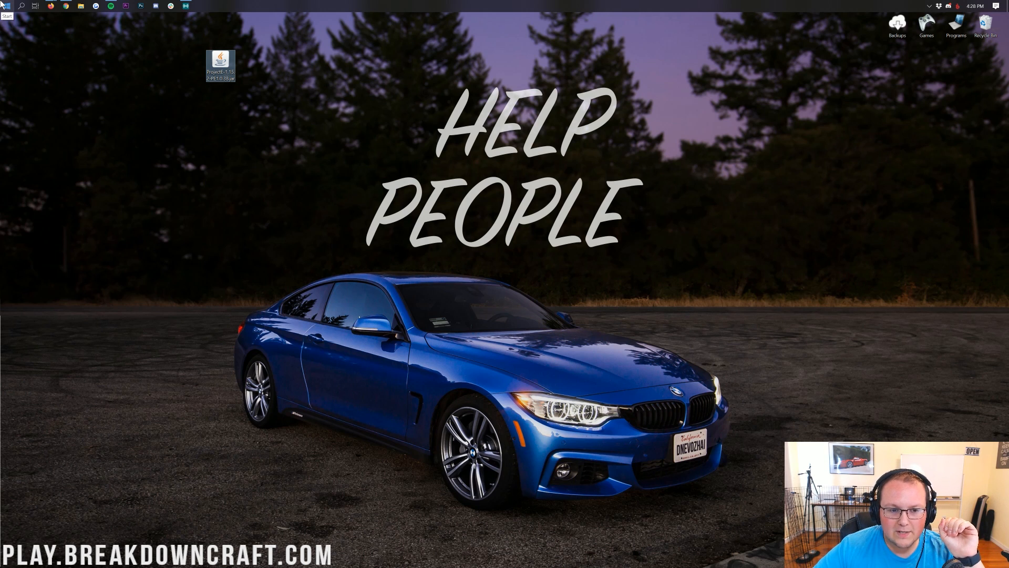
left_click(6, 6)
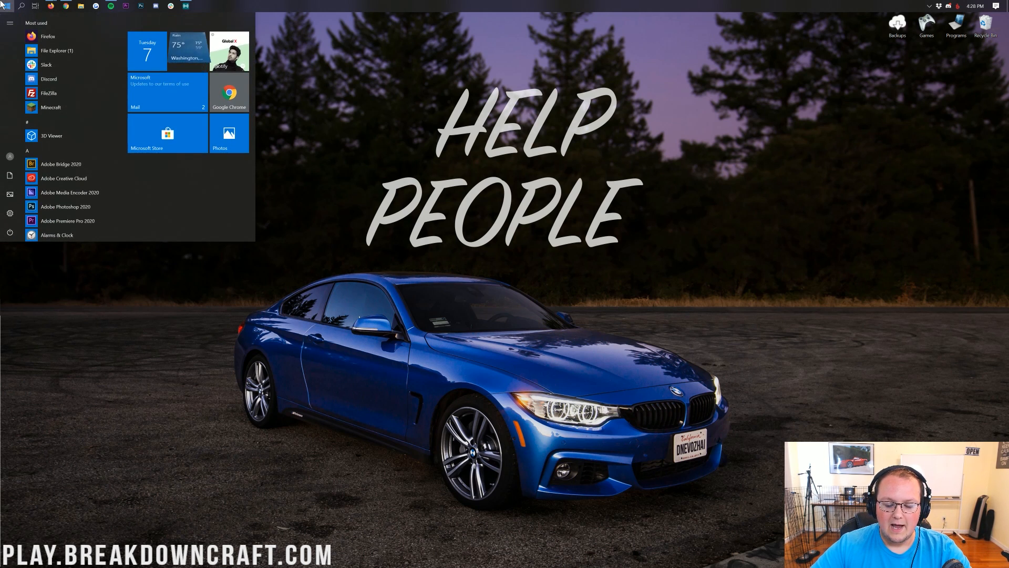
type("downloads")
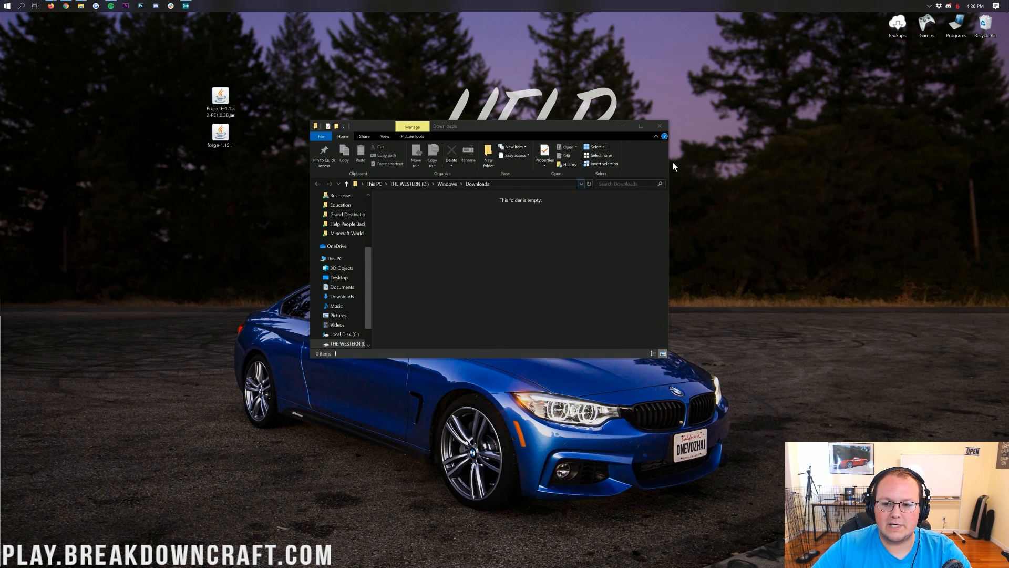
left_click(660, 126)
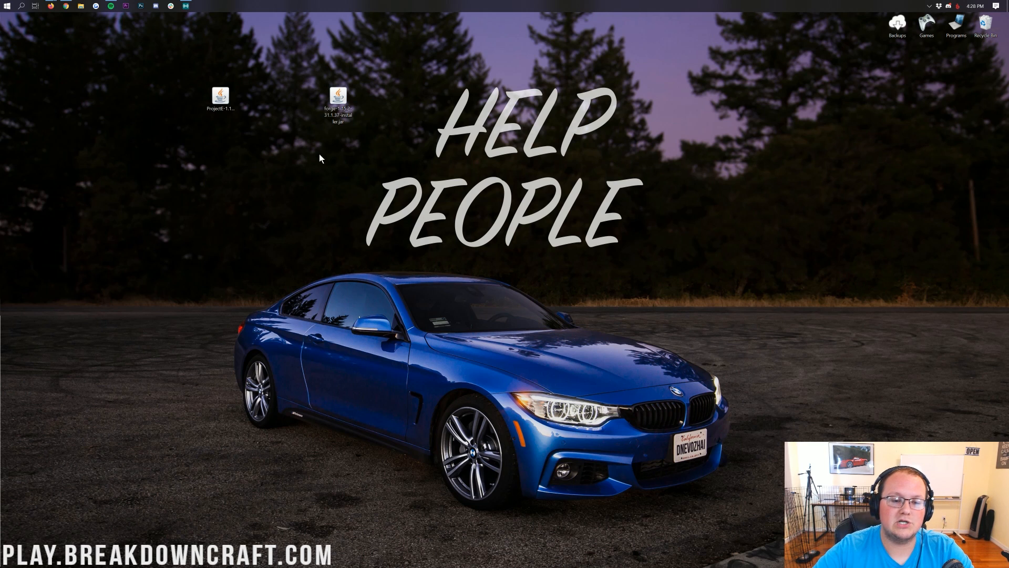
right_click(338, 99)
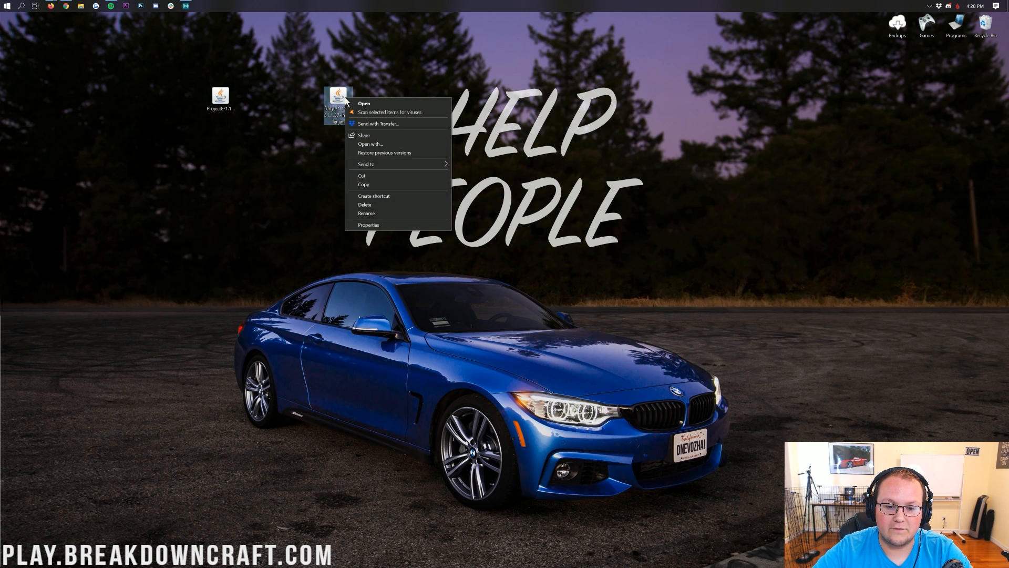
left_click(364, 103)
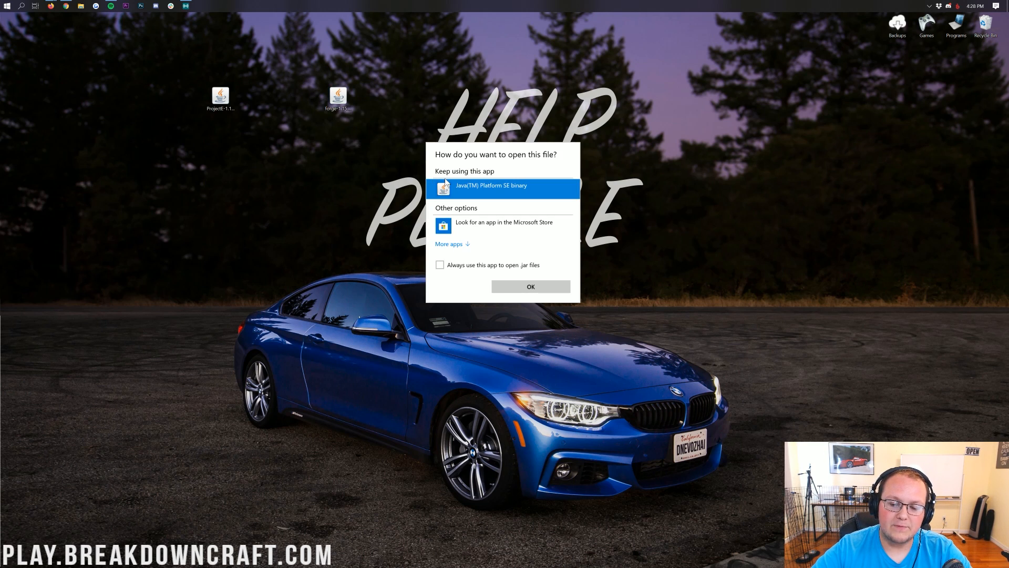
mouse_move(444, 282)
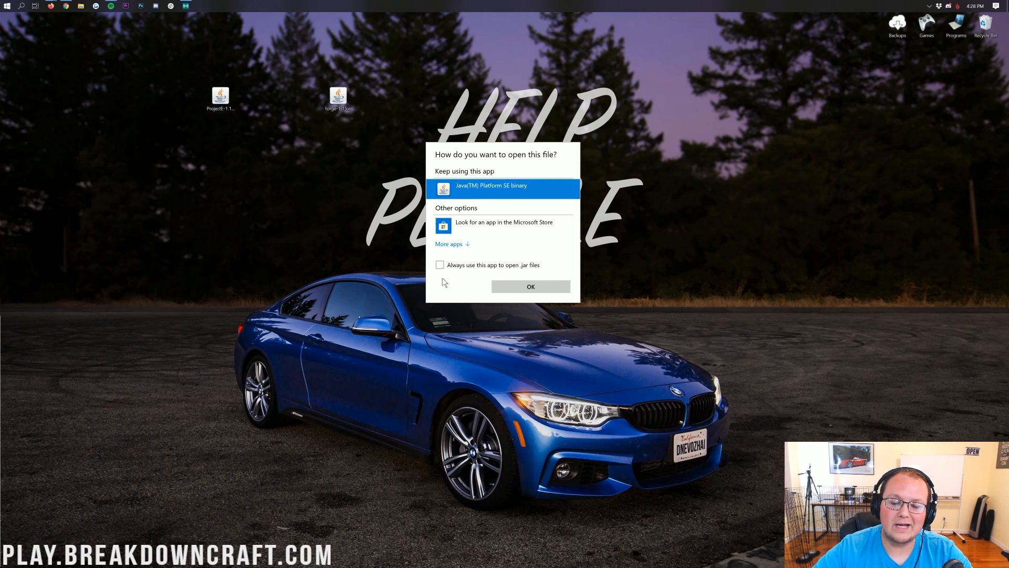
left_click(530, 287)
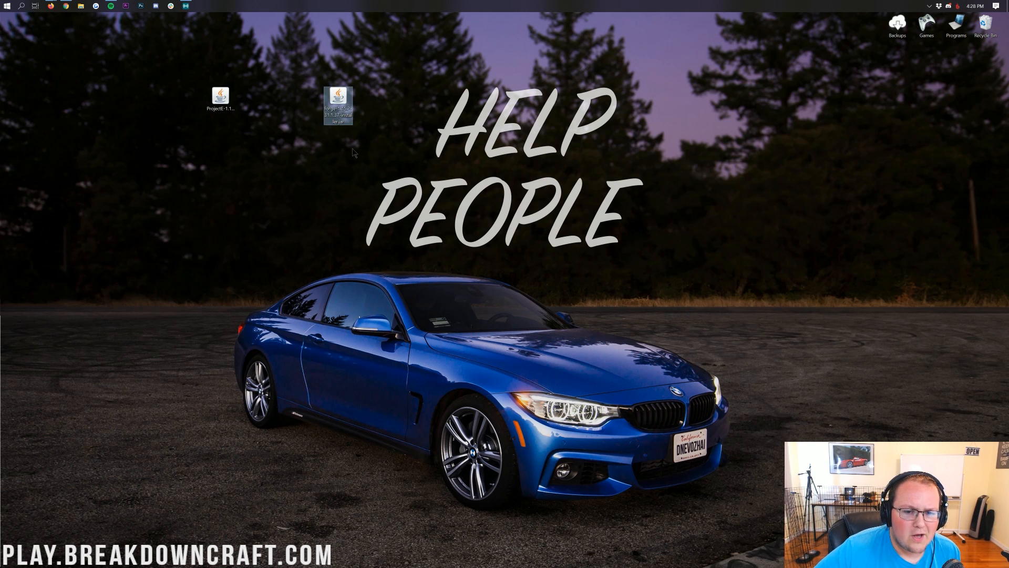
left_click(220, 99)
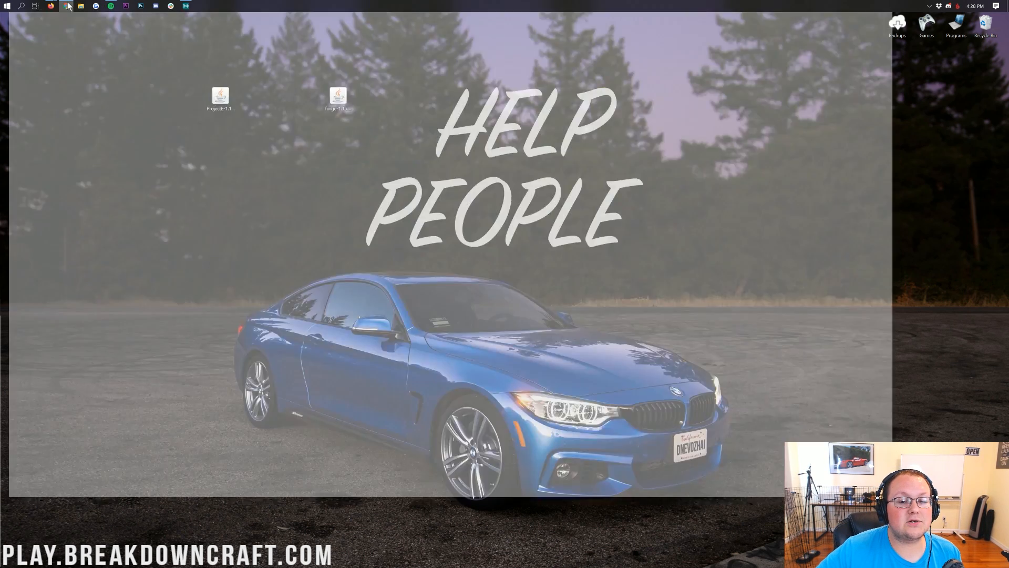
left_click(65, 6)
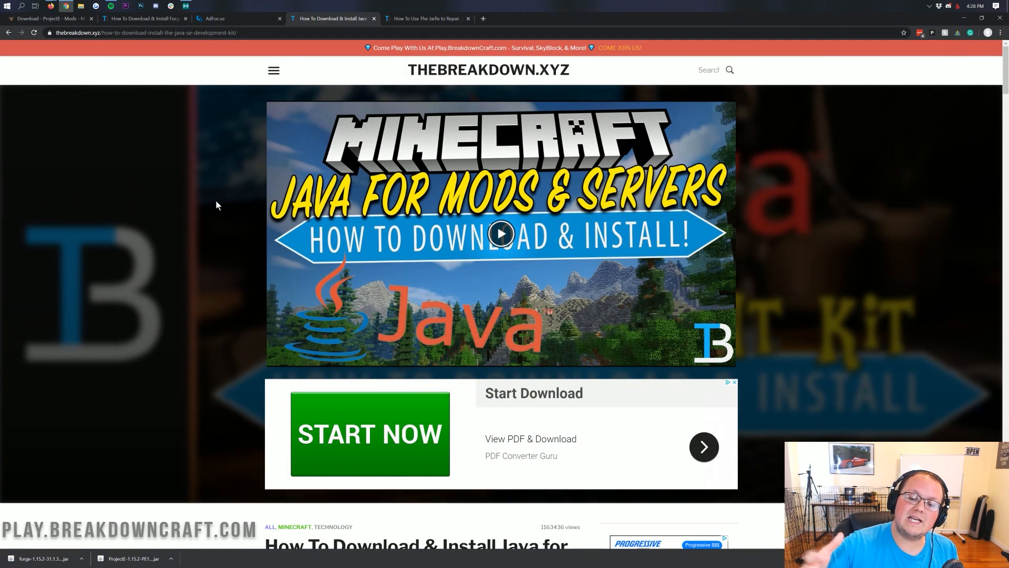
scroll("down", 3)
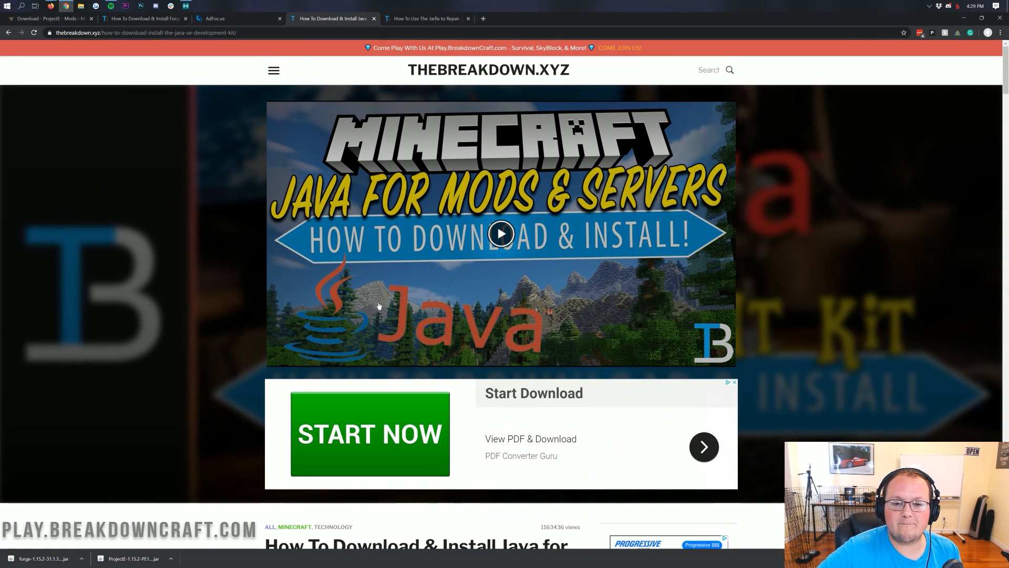
left_click(424, 18)
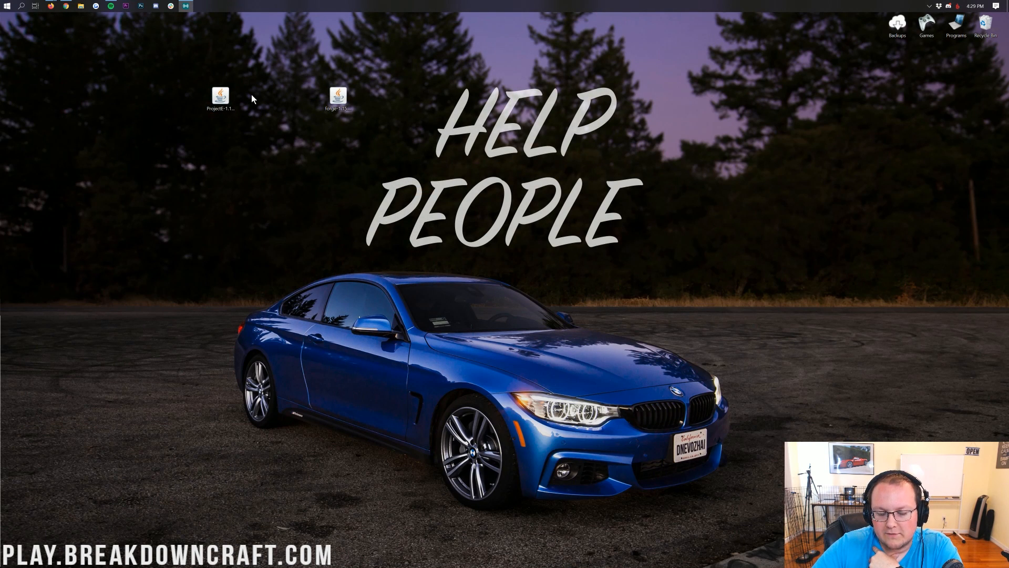
Run the Forge jar with Java and install the 1.15.2-31.1.37 client profile
right_click(338, 100)
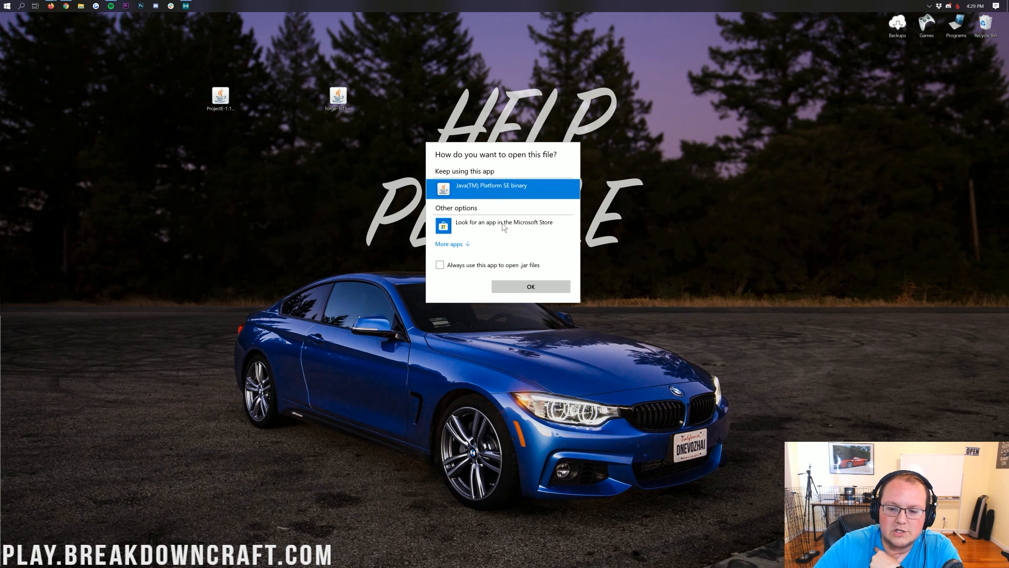
left_click(531, 286)
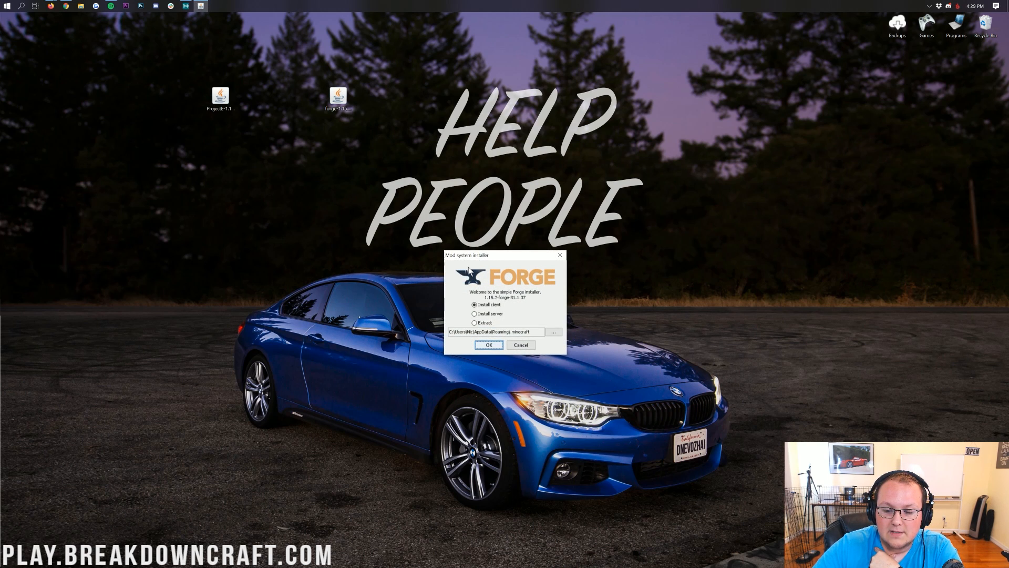
left_click(475, 305)
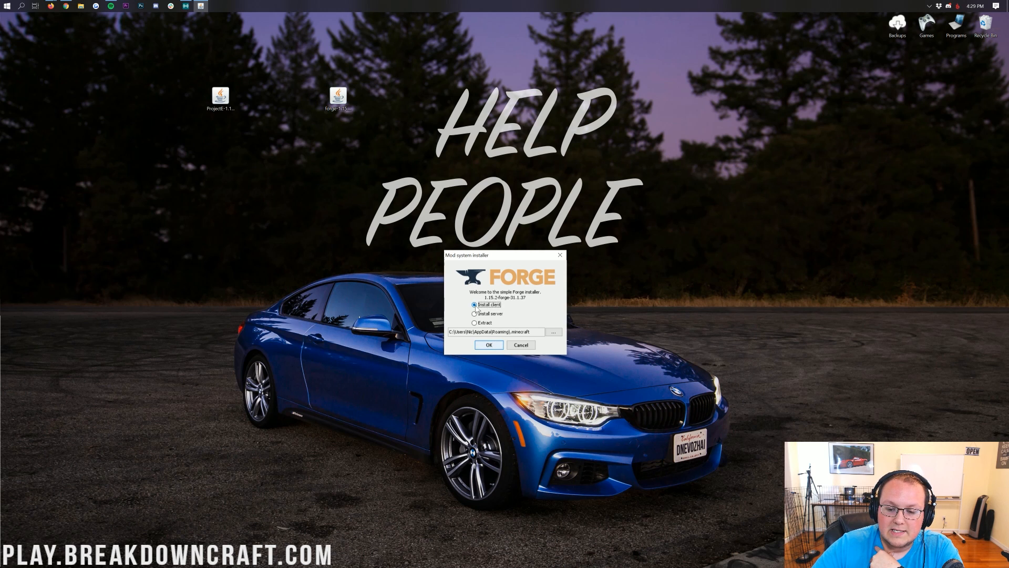
left_click(489, 344)
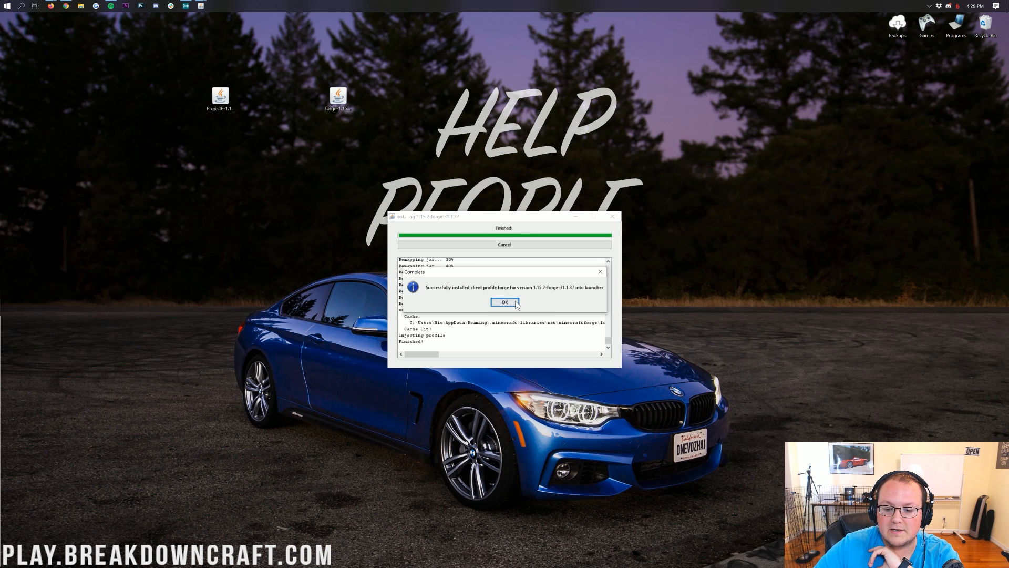
left_click(505, 303)
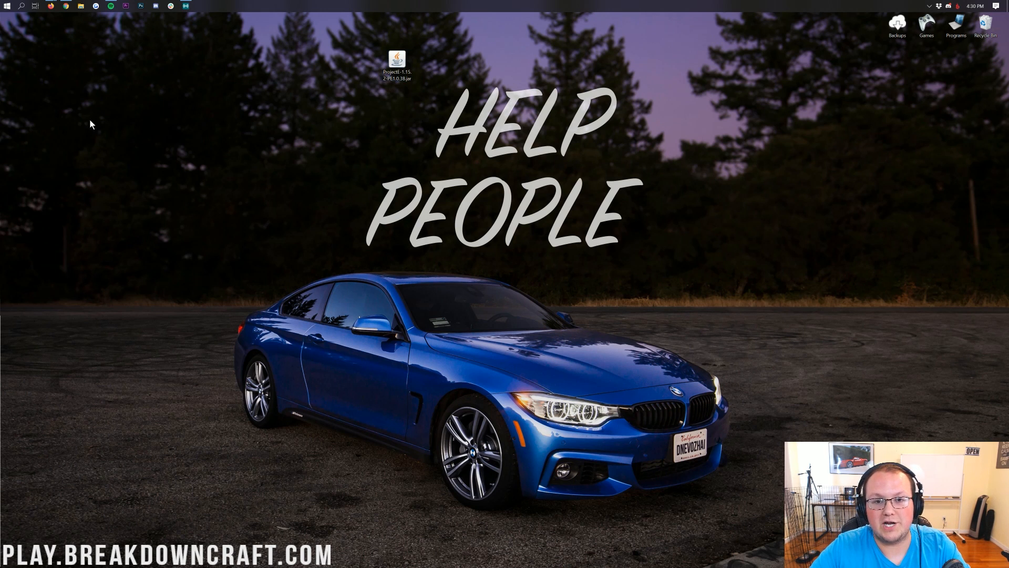
Launch Minecraft Launcher and select the forge 1.15.2 profile
left_click(6, 6)
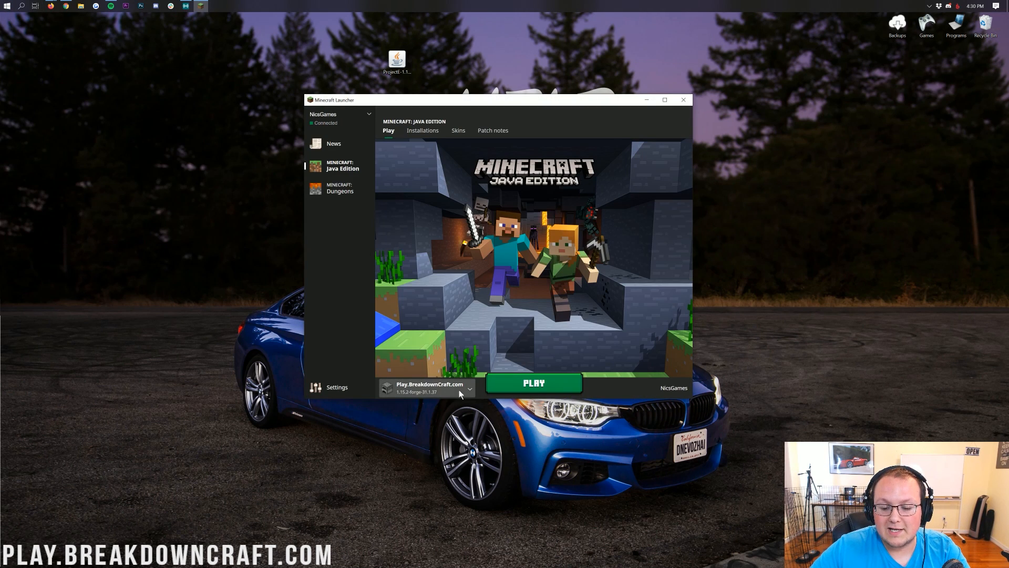
left_click(469, 388)
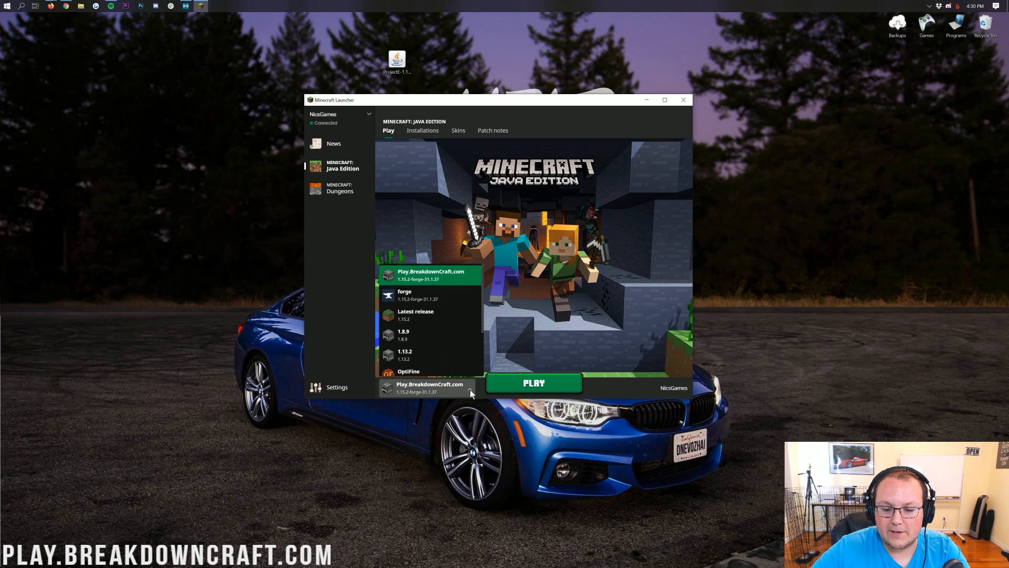
left_click(403, 295)
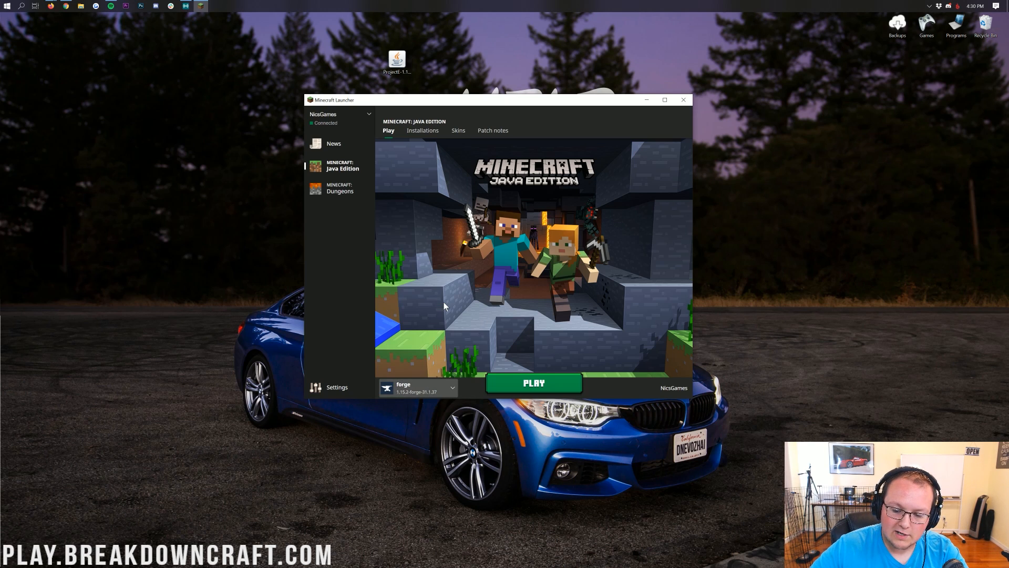
mouse_move(515, 217)
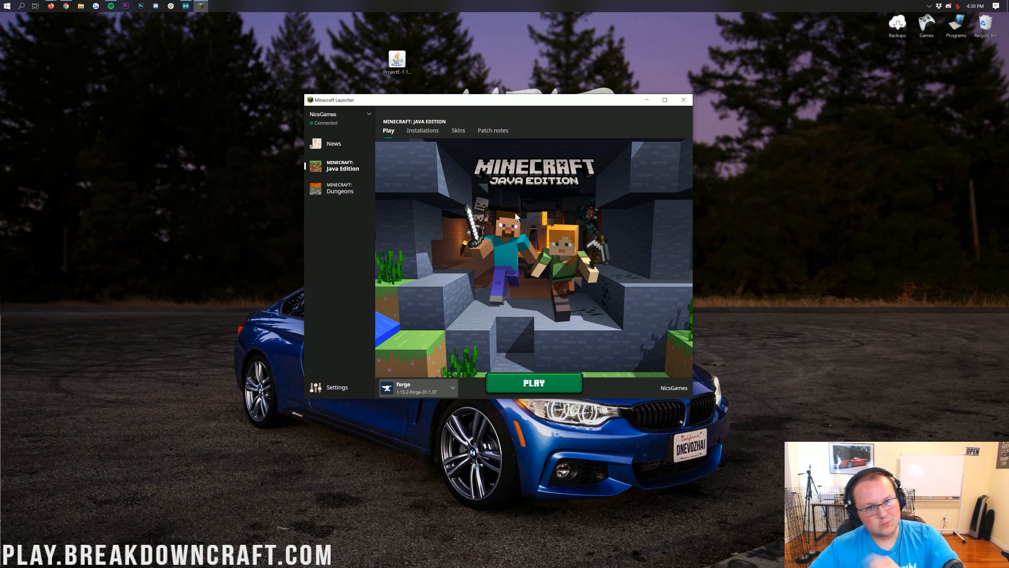
mouse_move(430, 141)
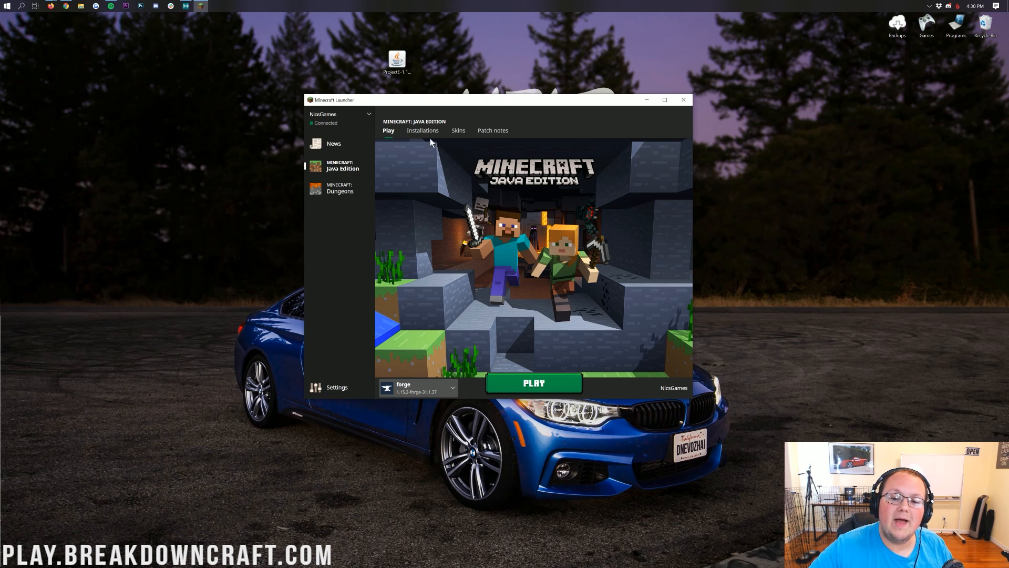
Delete the Play.BreakdownCraft.com installation and begin a new installation
left_click(423, 130)
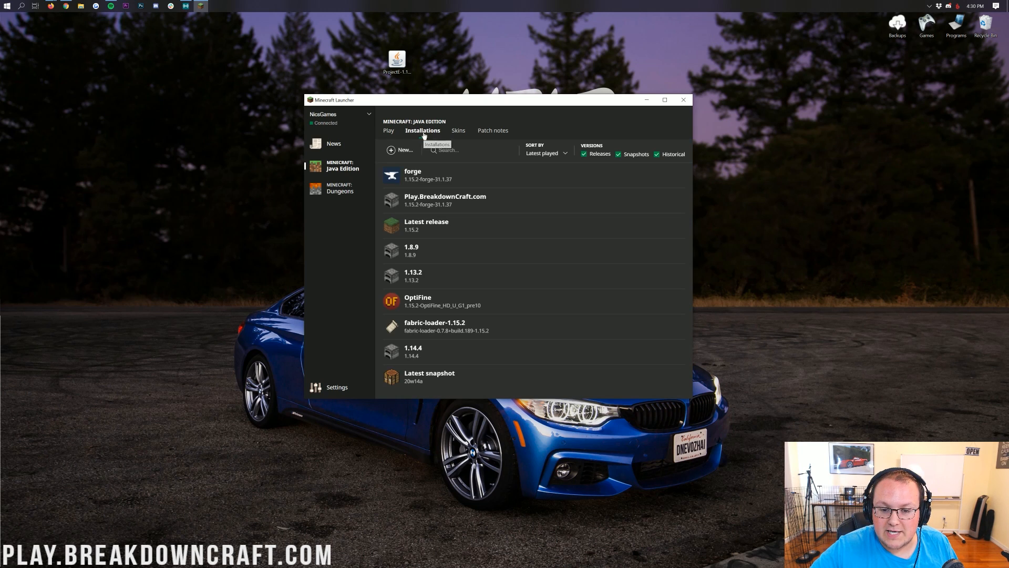
left_click(677, 200)
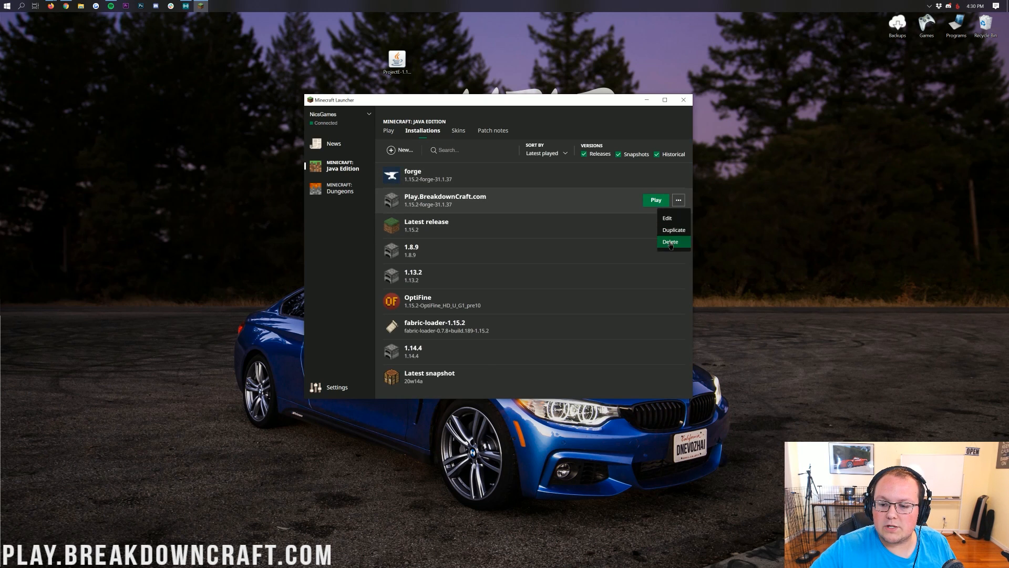
left_click(670, 241)
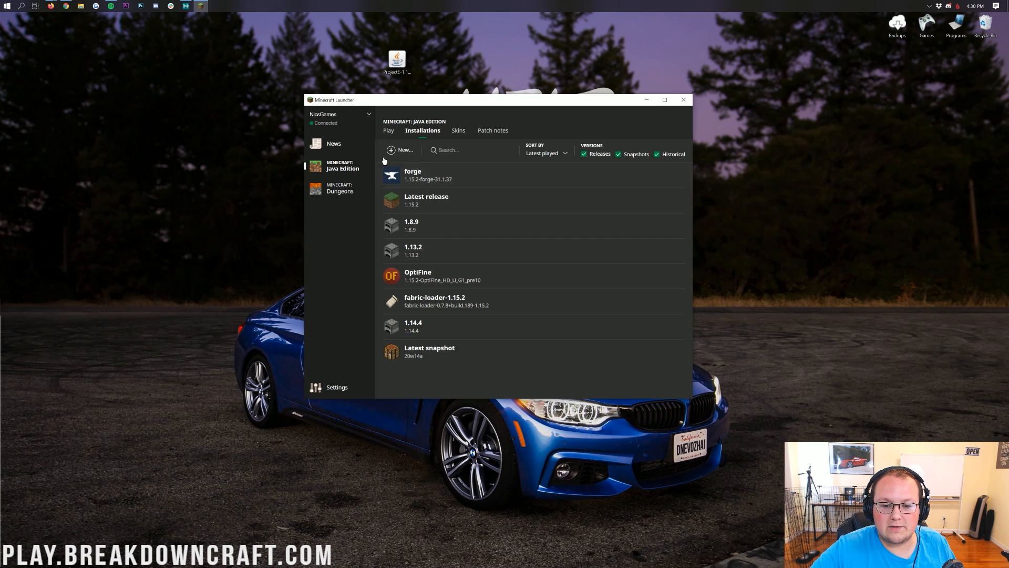
left_click(401, 150)
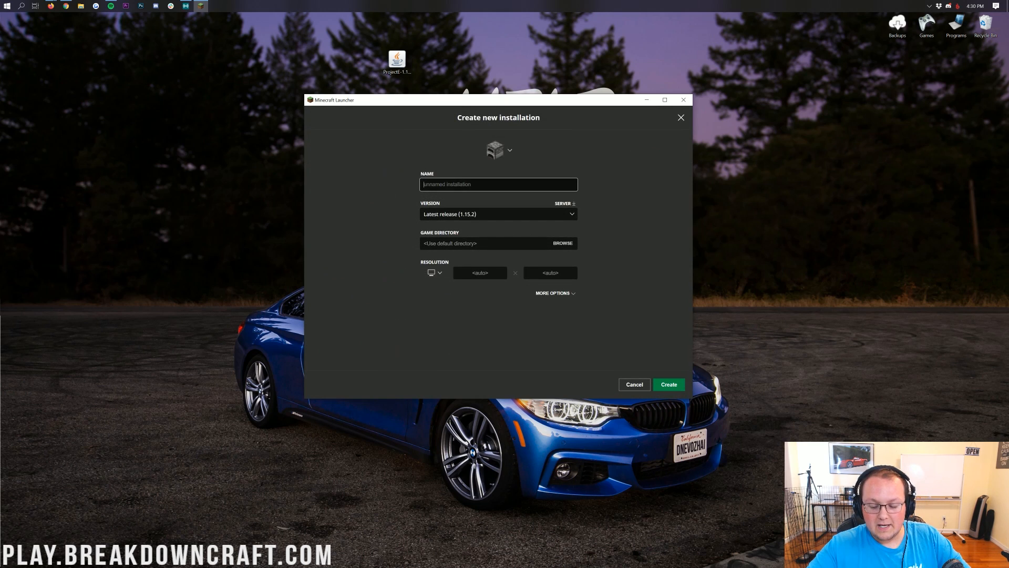
Name the installation Play.BreakdownCraft.com, choose release 1.15.2-forge-31.1.37, and create it
type("Play.BreakdownCraft.com")
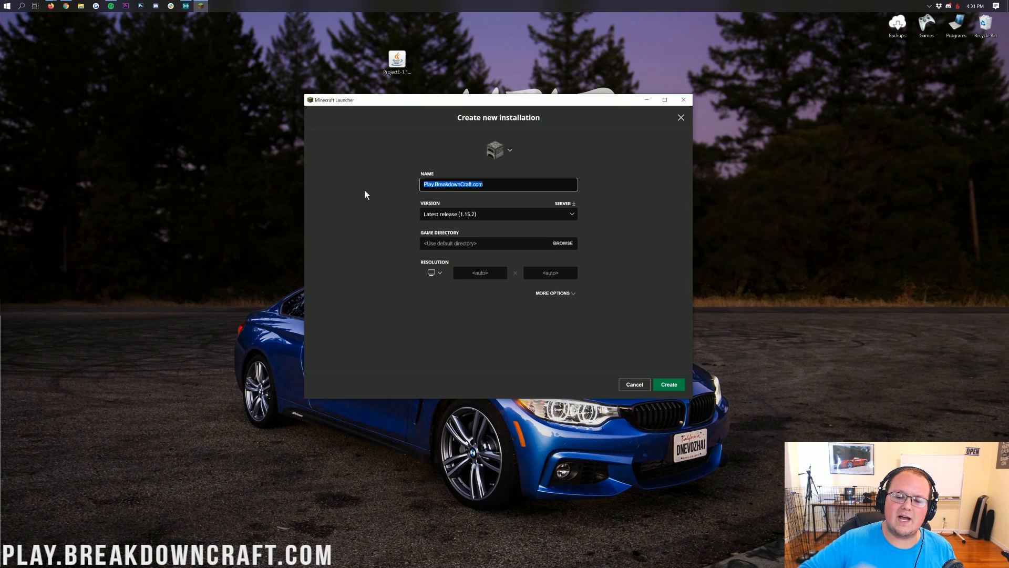
mouse_move(348, 178)
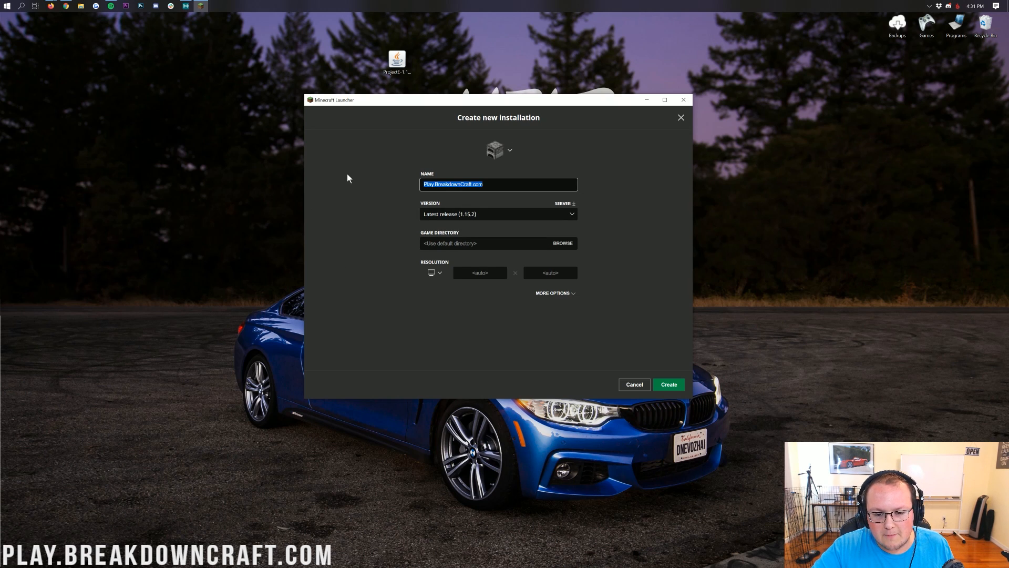
mouse_move(447, 219)
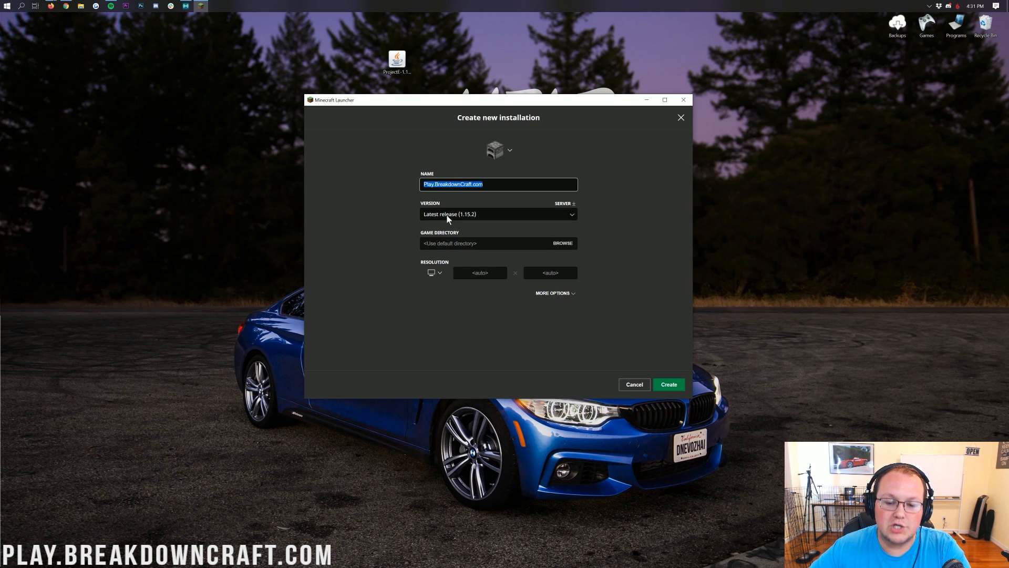
left_click(499, 214)
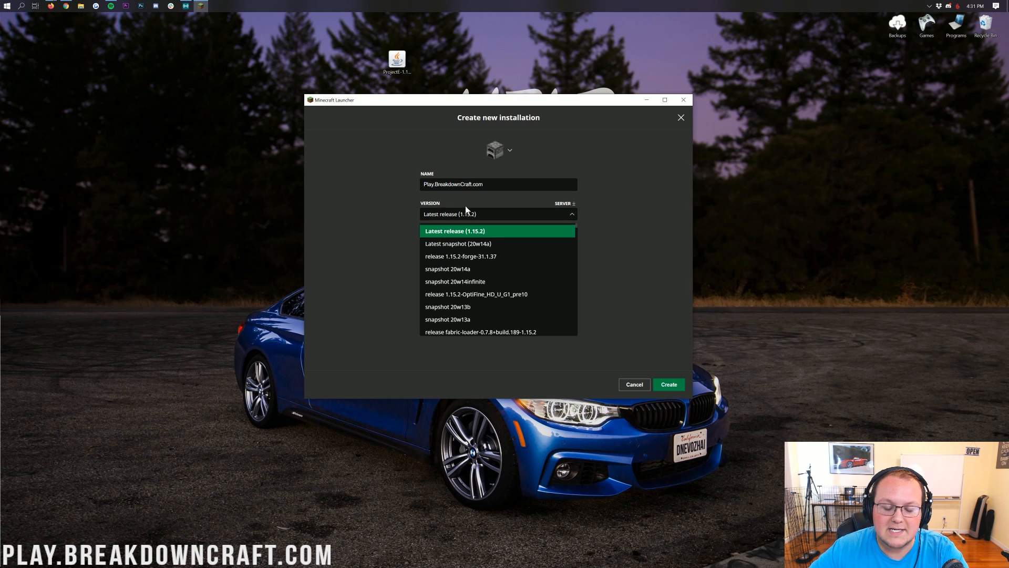
mouse_move(461, 256)
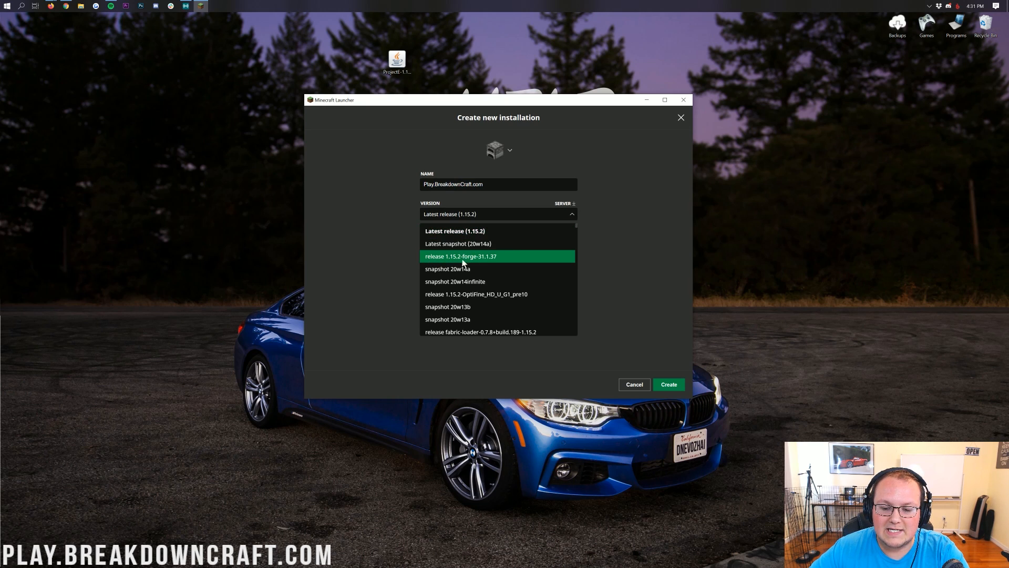
scroll("down", 3)
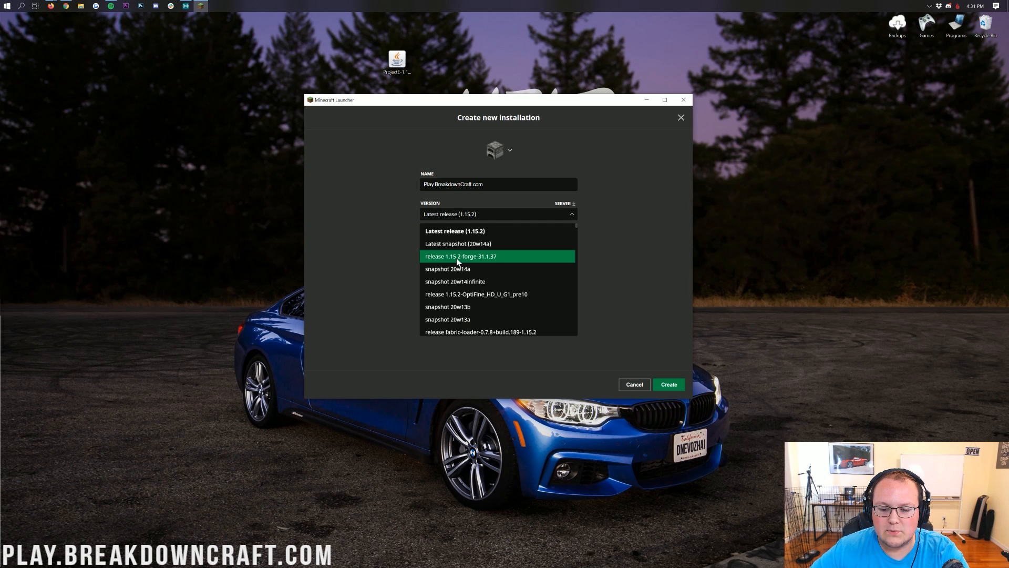
left_click(461, 256)
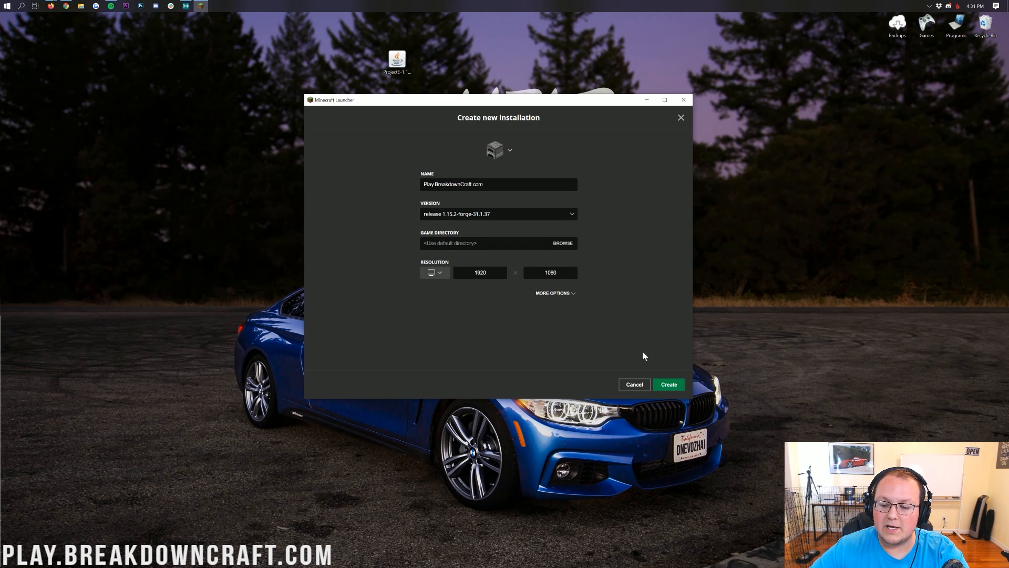
left_click(668, 385)
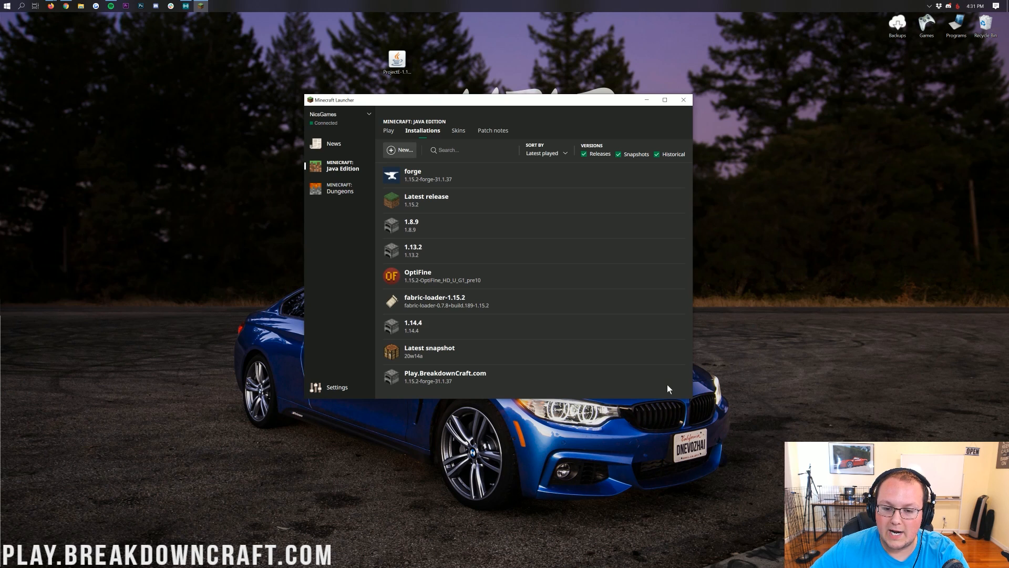
mouse_move(473, 377)
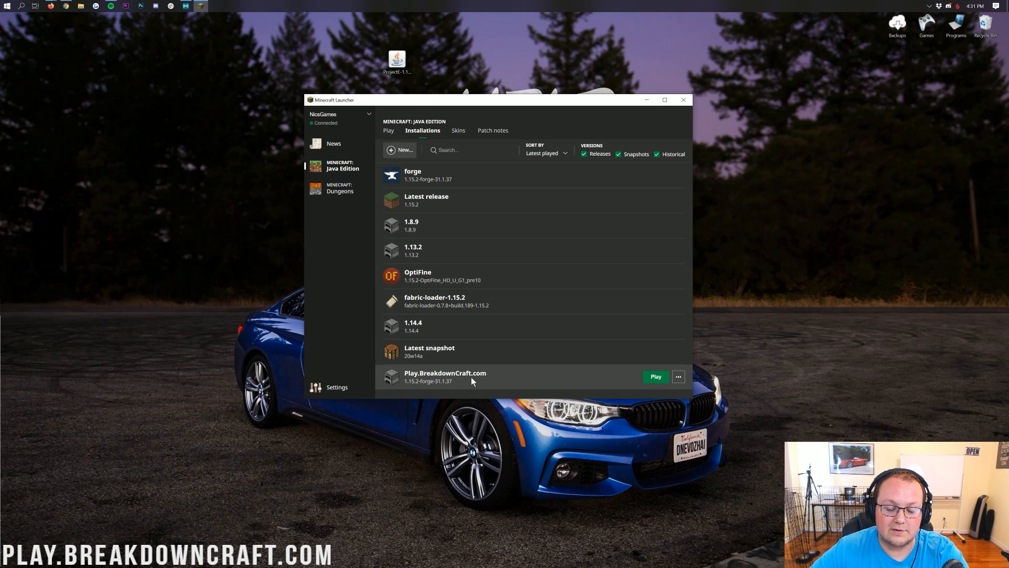
mouse_move(409, 386)
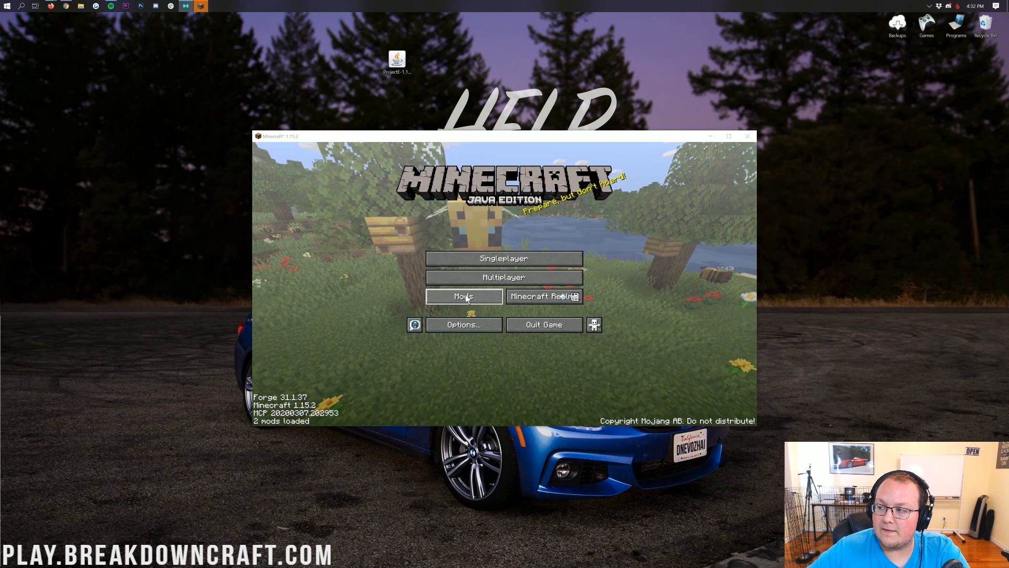
Open the empty mods folder from Minecraft's Mods screen, close it, and exit the list
left_click(464, 296)
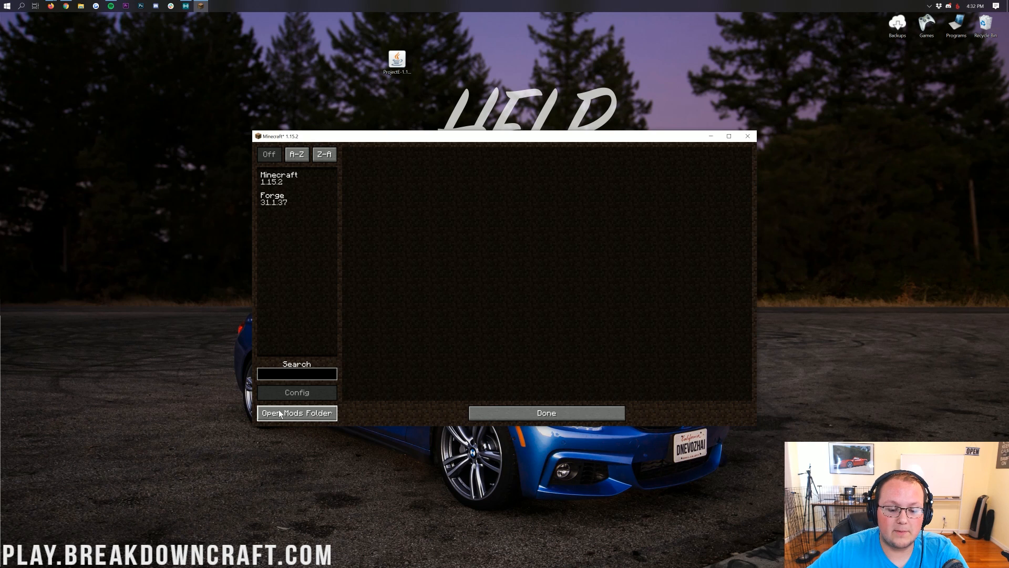
left_click(296, 412)
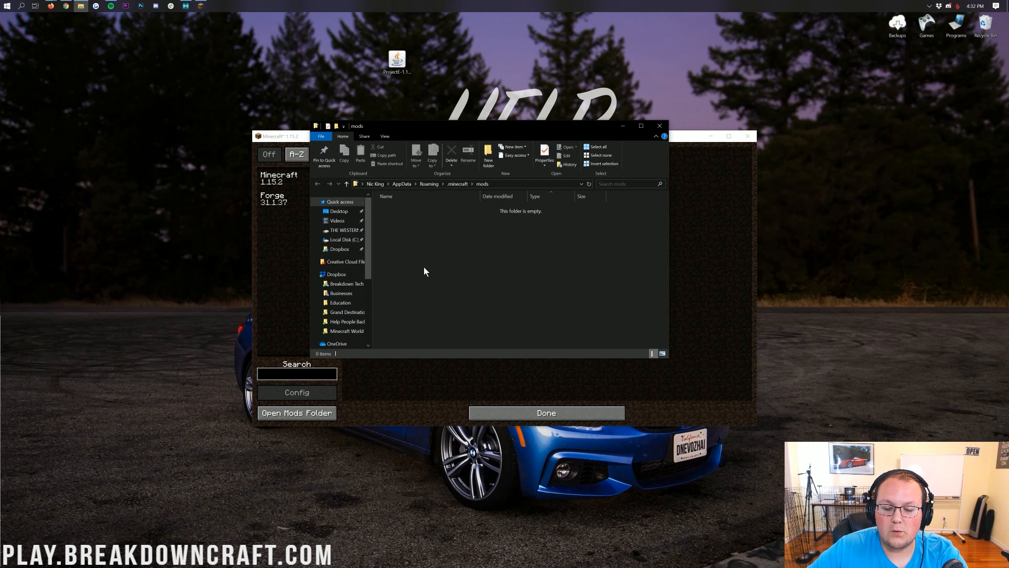
left_click(396, 57)
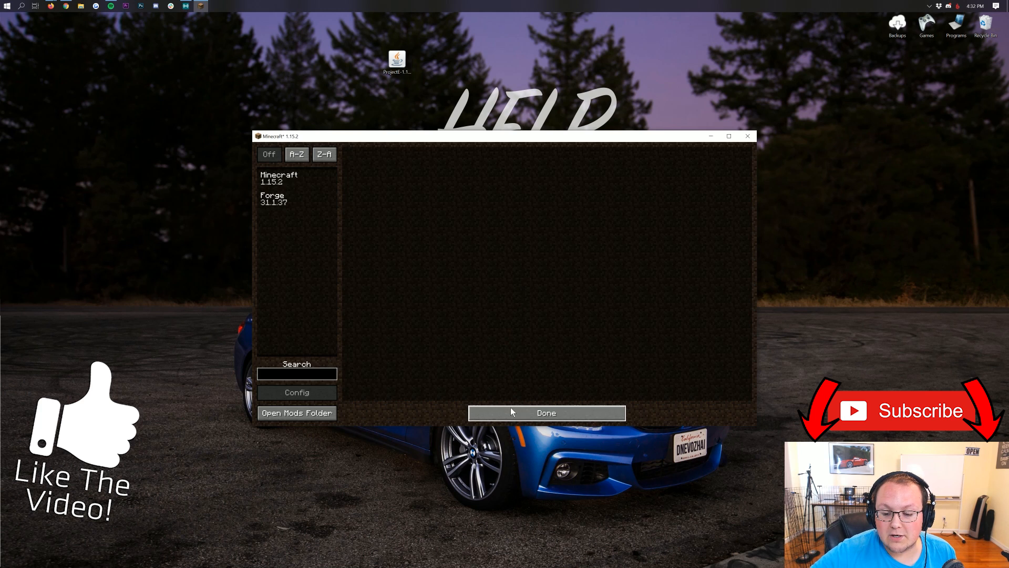
left_click(545, 412)
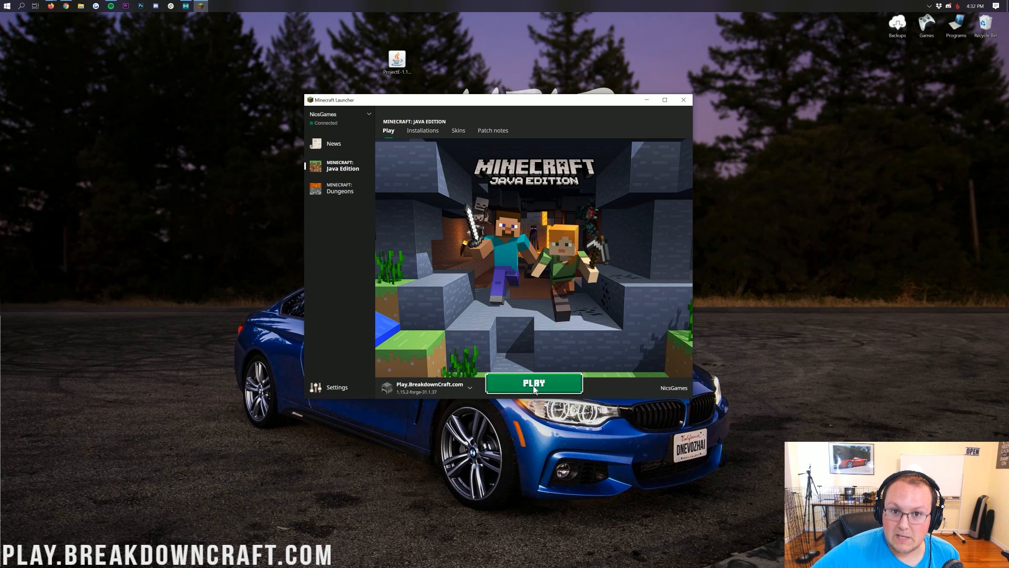
Play the Play.BreakdownCraft.com Forge installation and maximize the relaunched game window
left_click(533, 383)
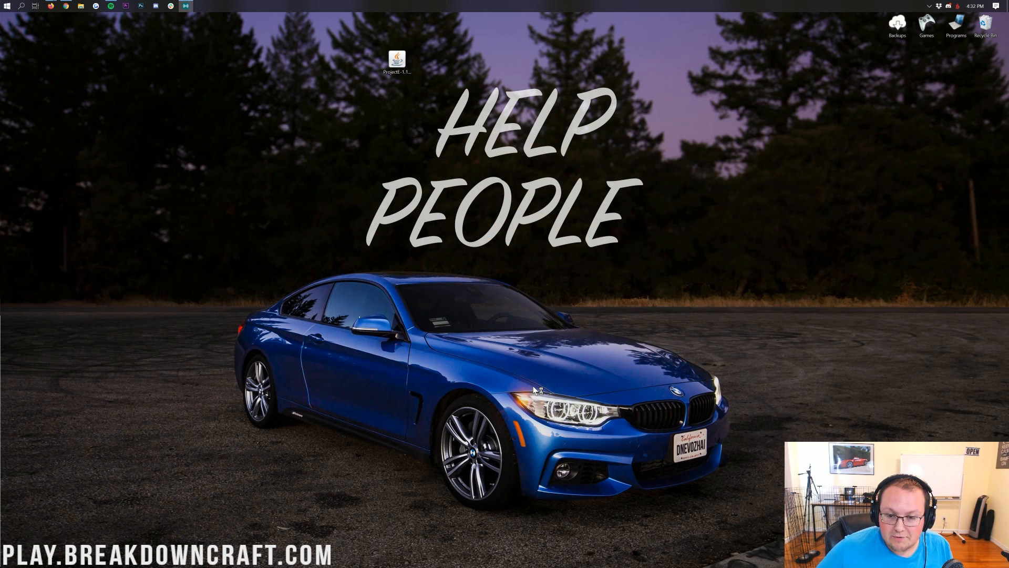
double_click(397, 58)
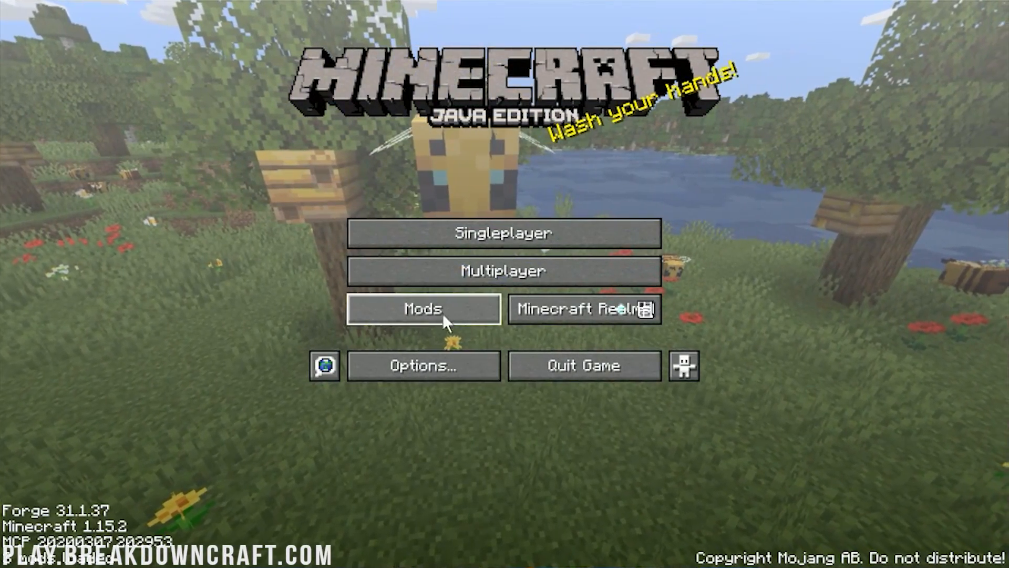
Confirm ProjectE 1.0.3B appears in Minecraft's loaded mods list
left_click(422, 309)
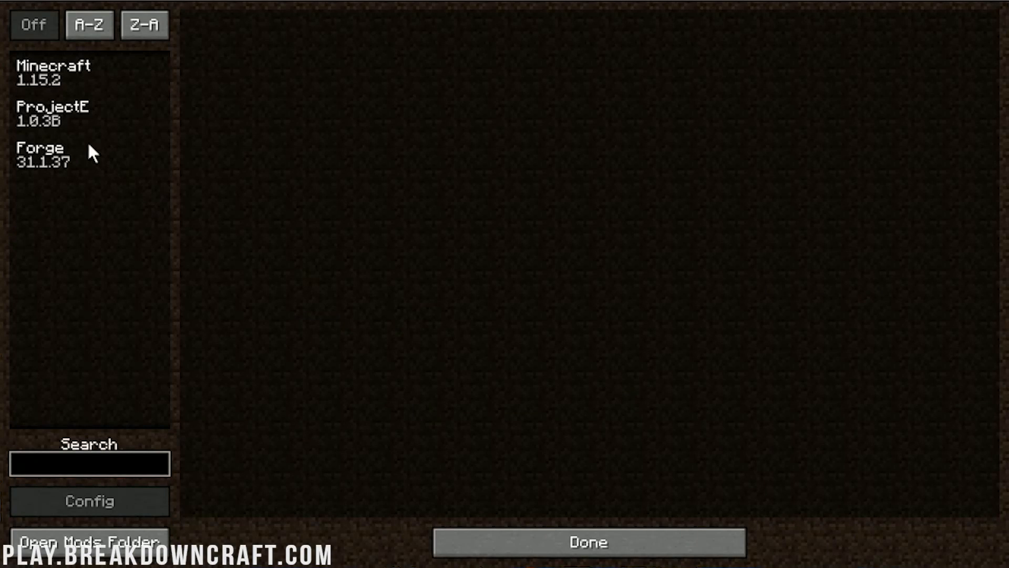
left_click(54, 115)
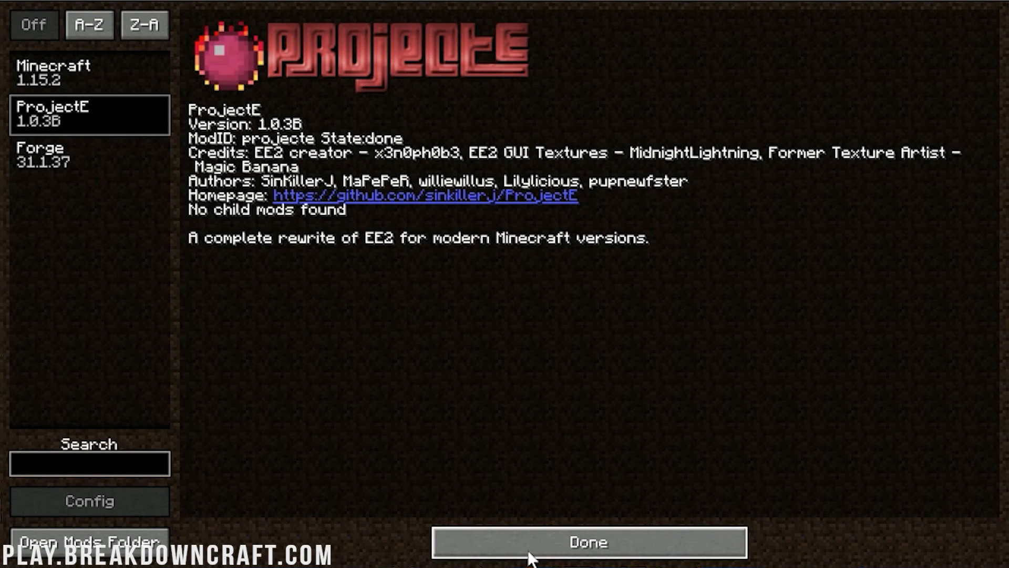
left_click(587, 541)
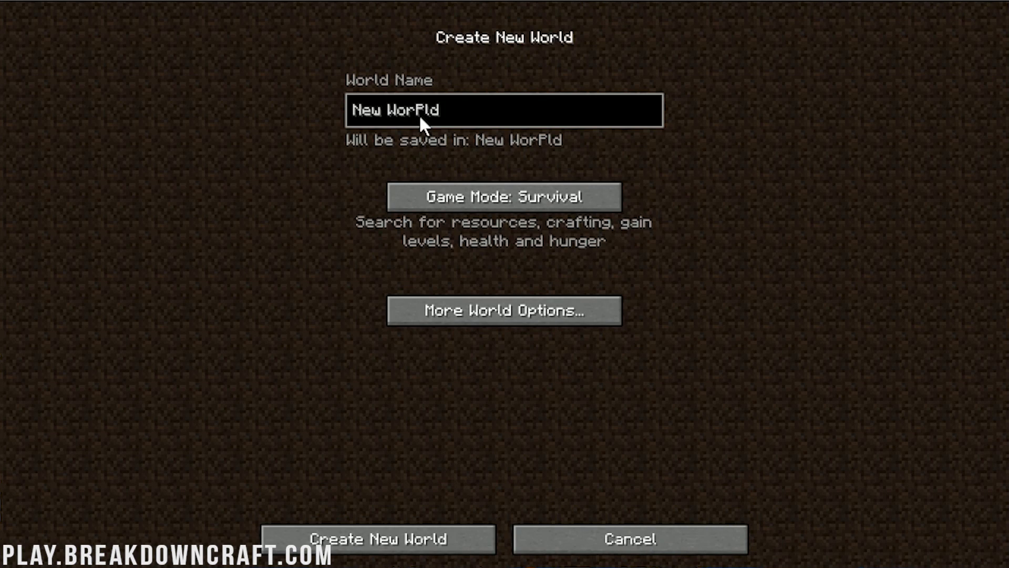
Create a creative world named 'Project E' with cheats allowed
type("Proc")
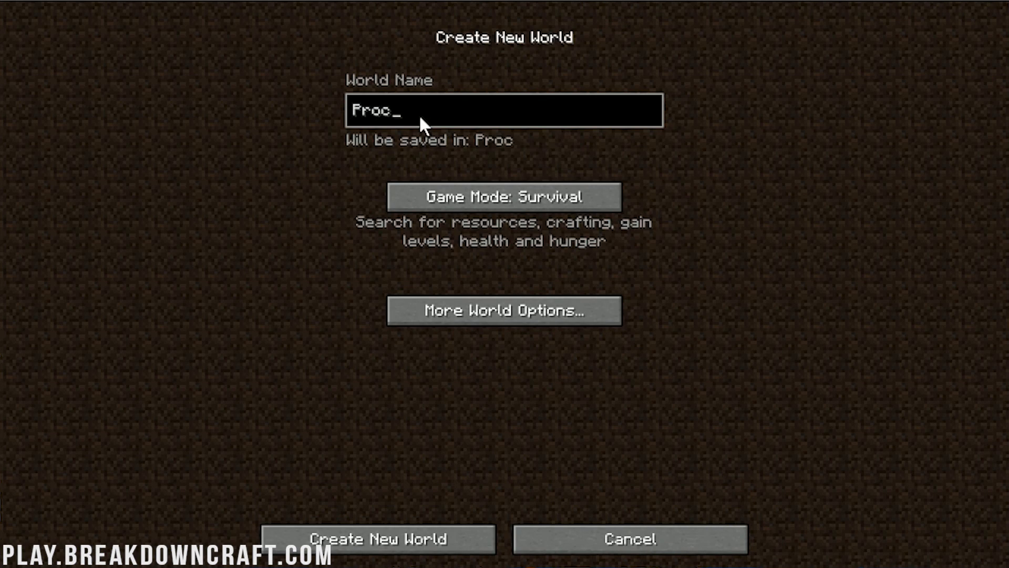
left_click(504, 197)
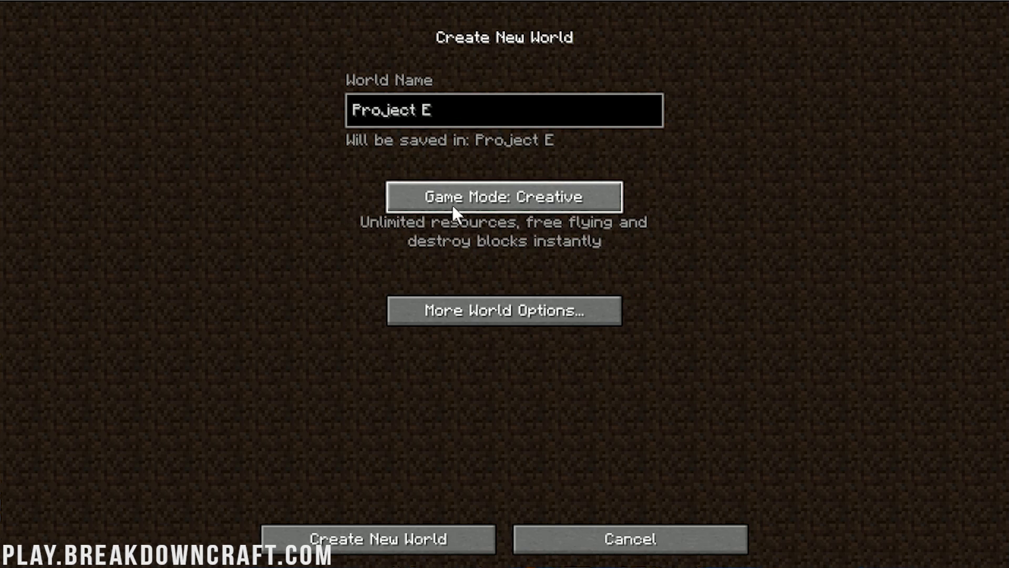
left_click(505, 310)
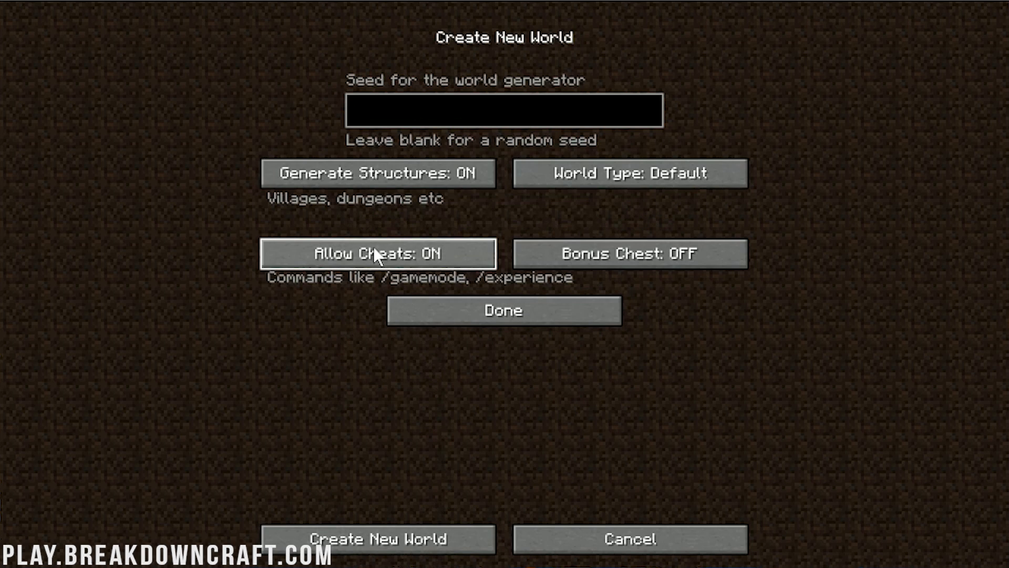
left_click(378, 539)
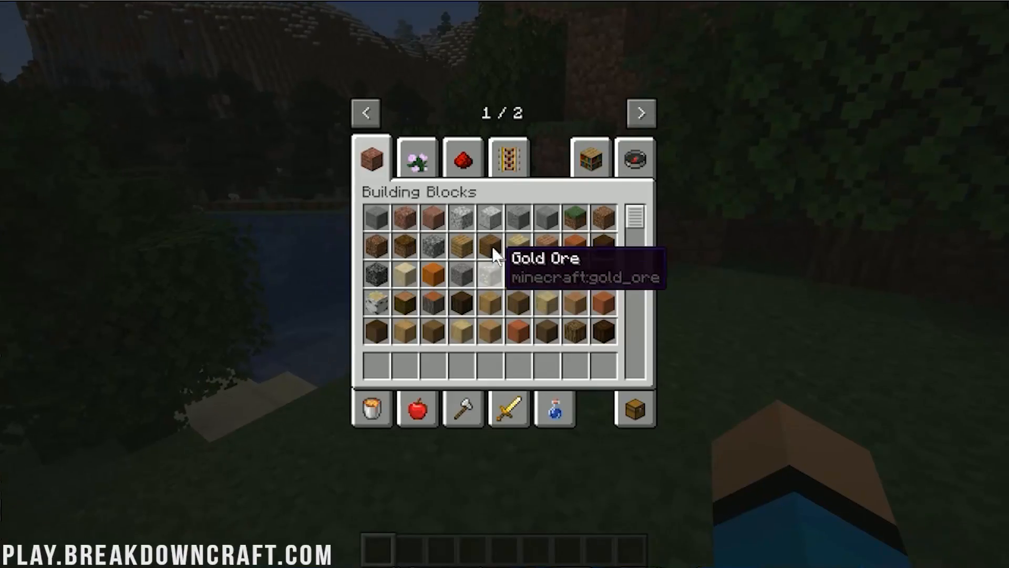
Spawn bees with a Bee Spawn Egg, then browse the ProjectE creative tab
left_click(639, 111)
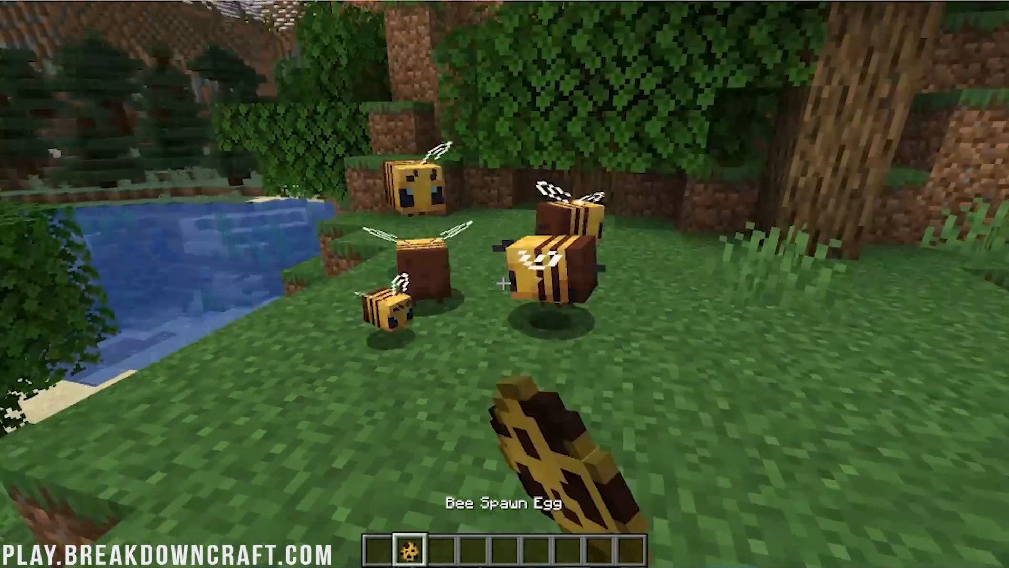
key("e")
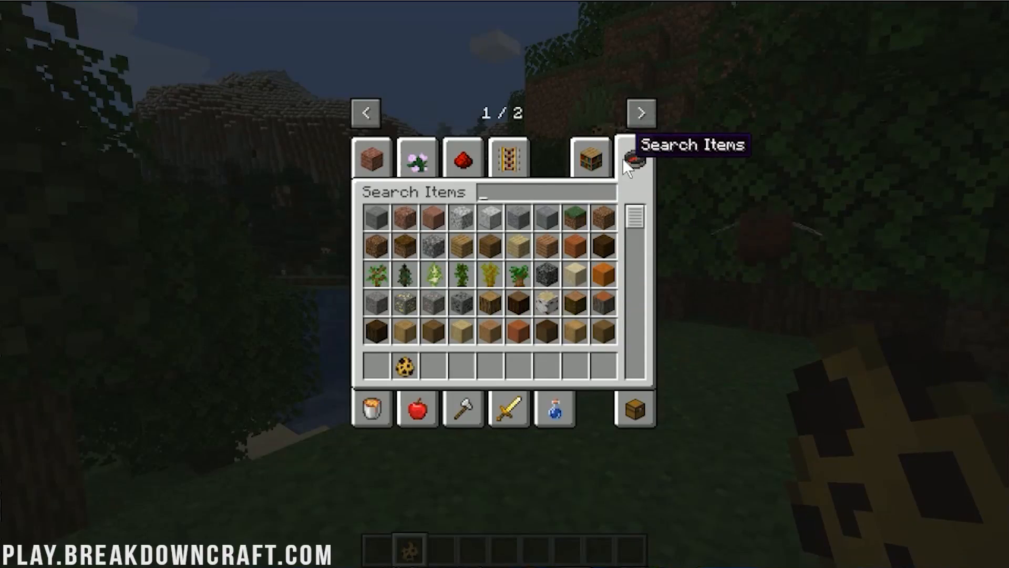
left_click(640, 112)
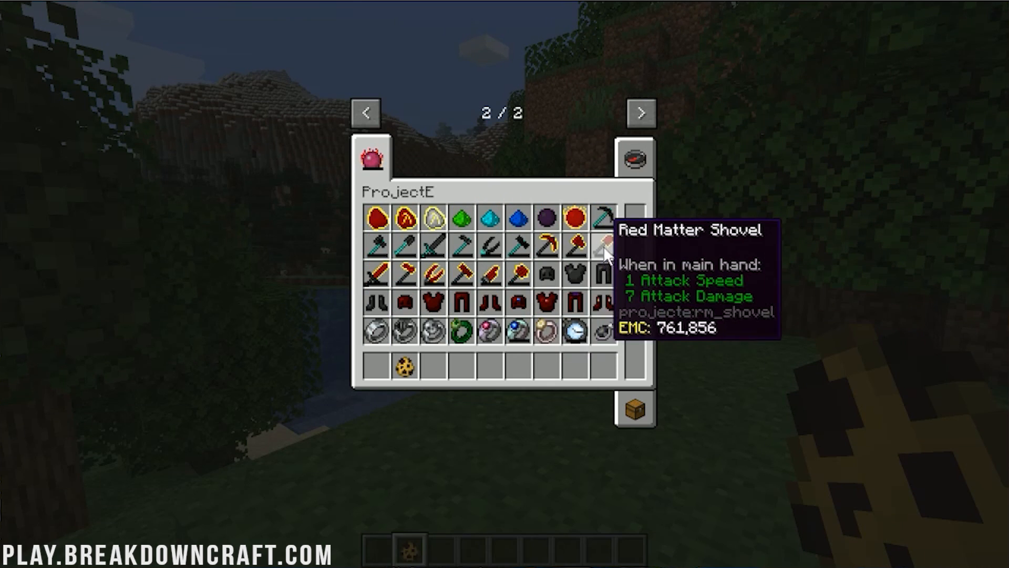
mouse_move(518, 302)
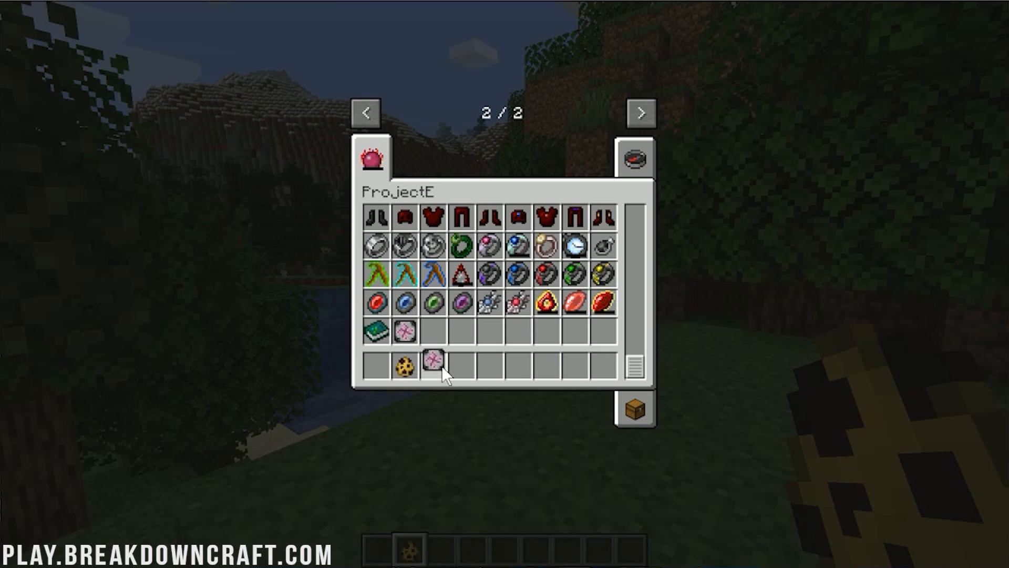
Add a ProjectE item to the hotbar and place ProjectE chests by the pond
left_click(461, 366)
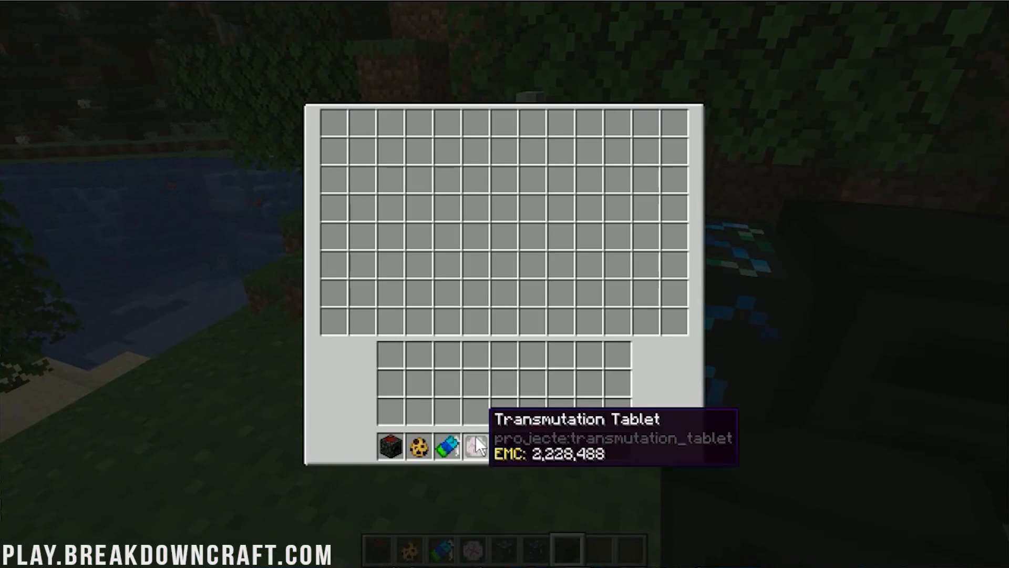
key("Escape")
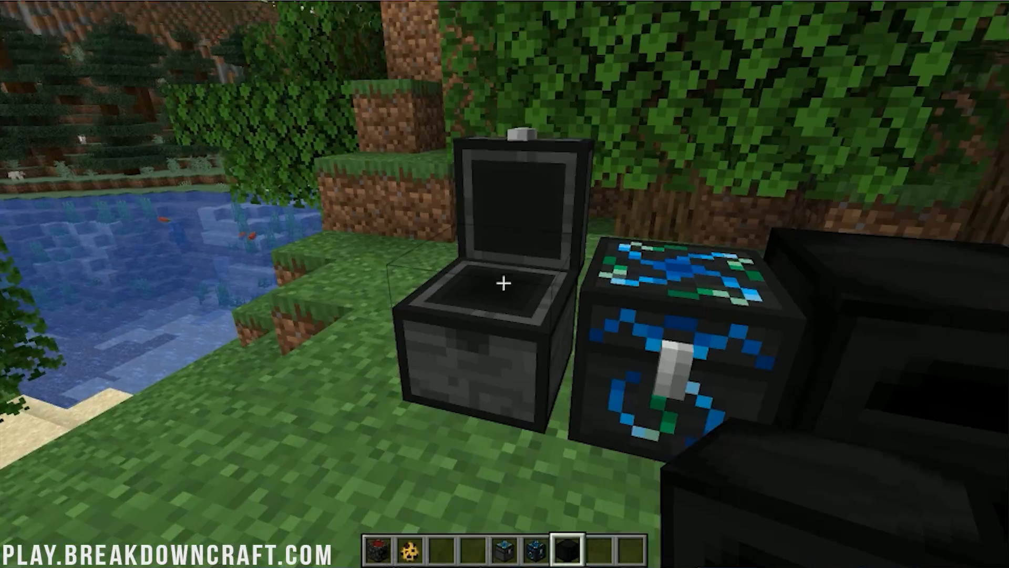